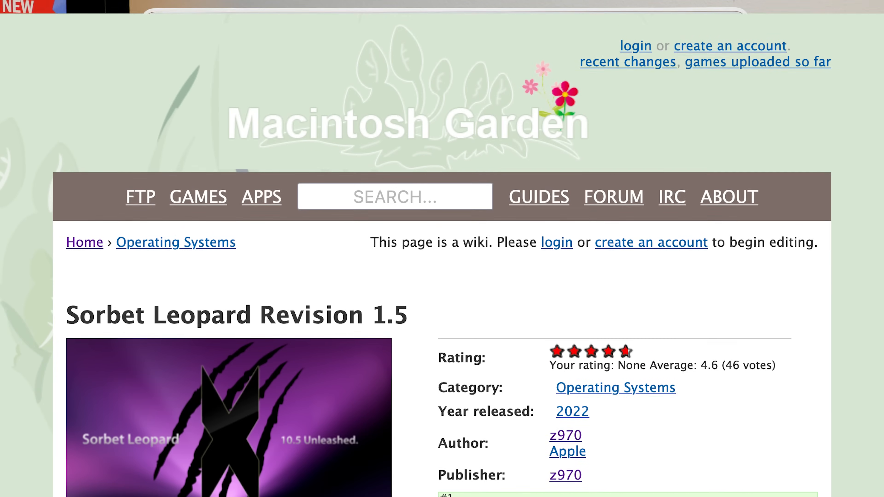
Step: Scroll through the Sorbet Leopard Revision 1.5 page and on to the Shuriken project page
scroll(down, 3)
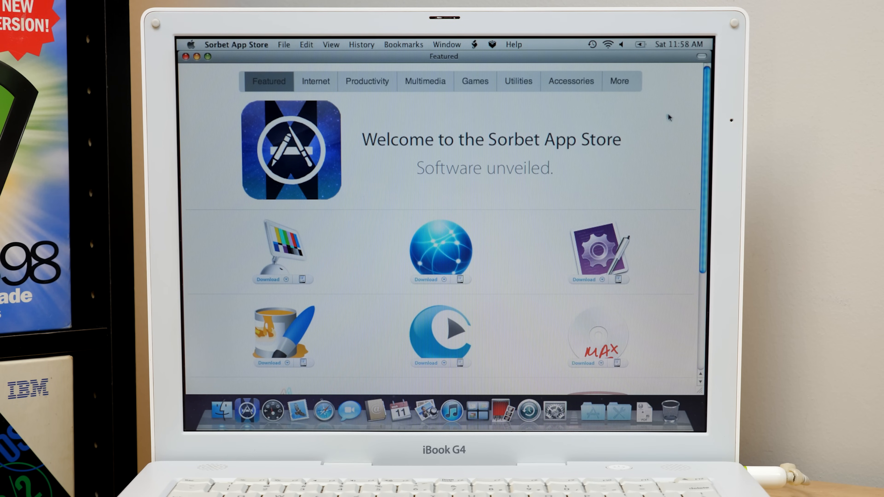
scroll(down, 3)
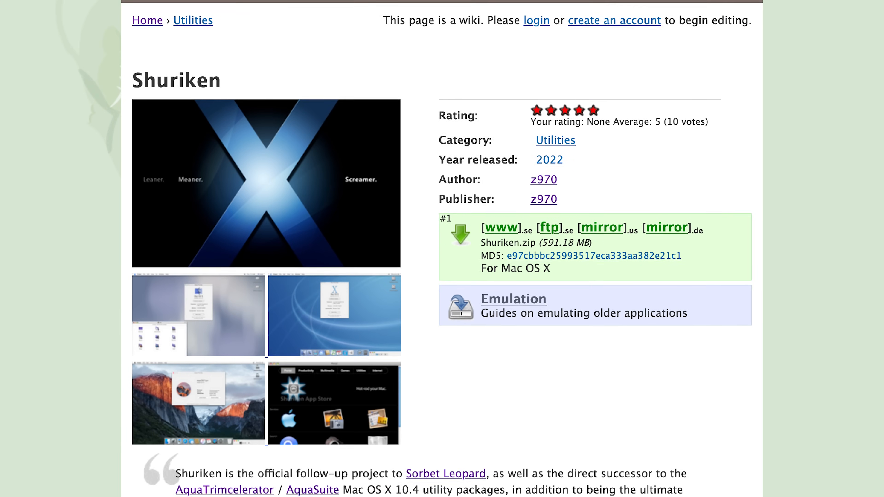
scroll(down, 3)
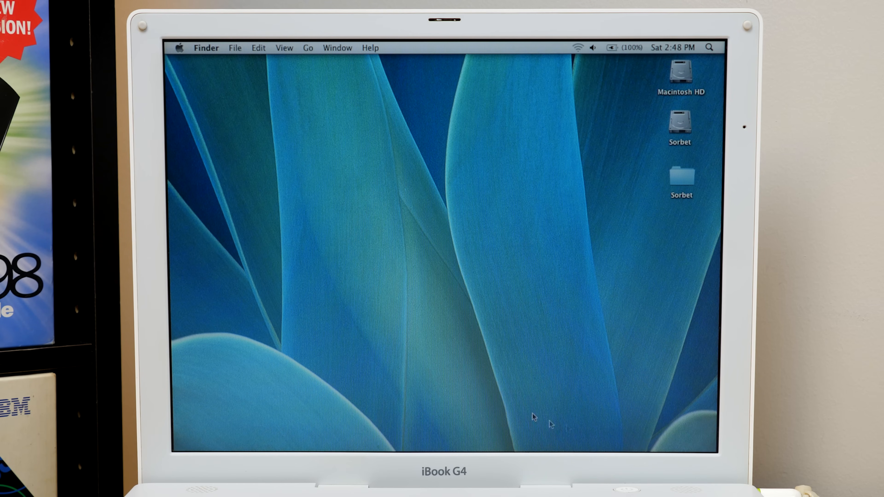
Step: Show About This Mac: Mac OS X 10.5.8, 1.33 GHz PowerPC G4, 1.25 GB memory
click(182, 47)
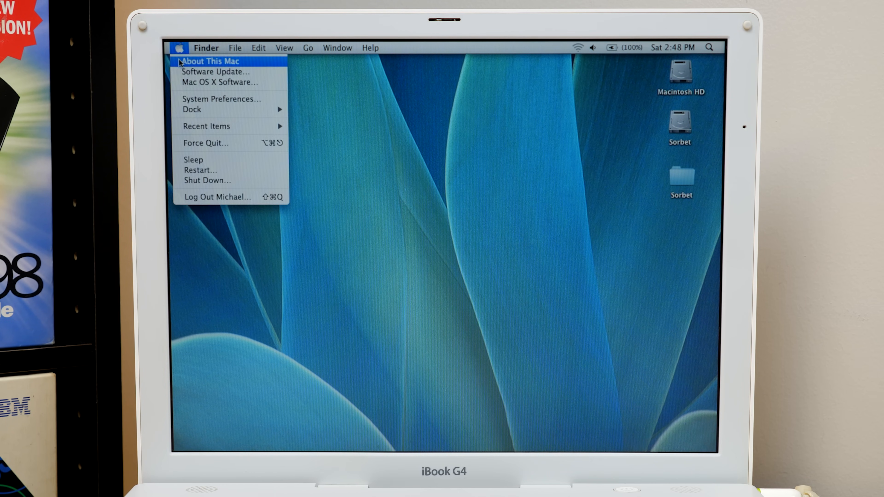
click(205, 61)
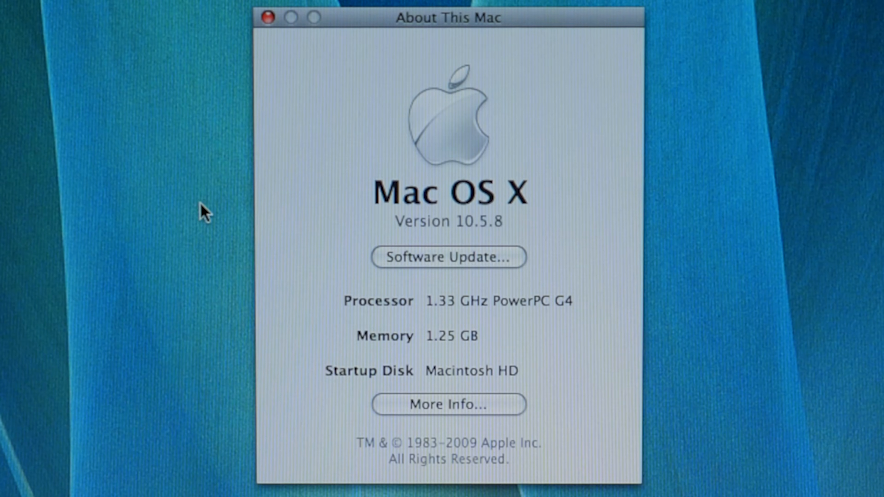
mouse_move(427, 369)
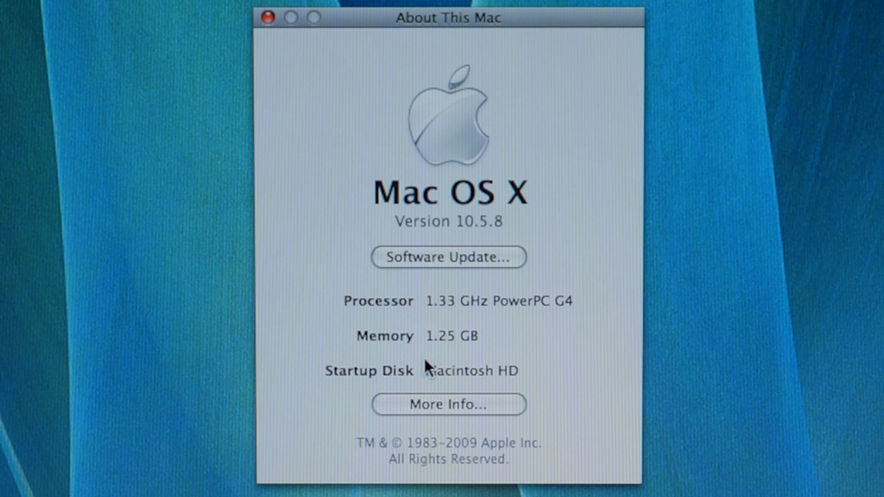
mouse_move(281, 25)
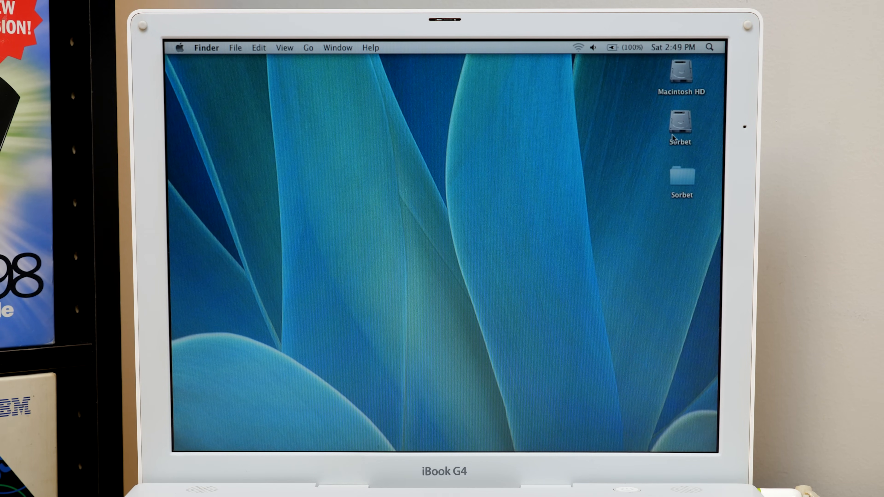
mouse_move(654, 191)
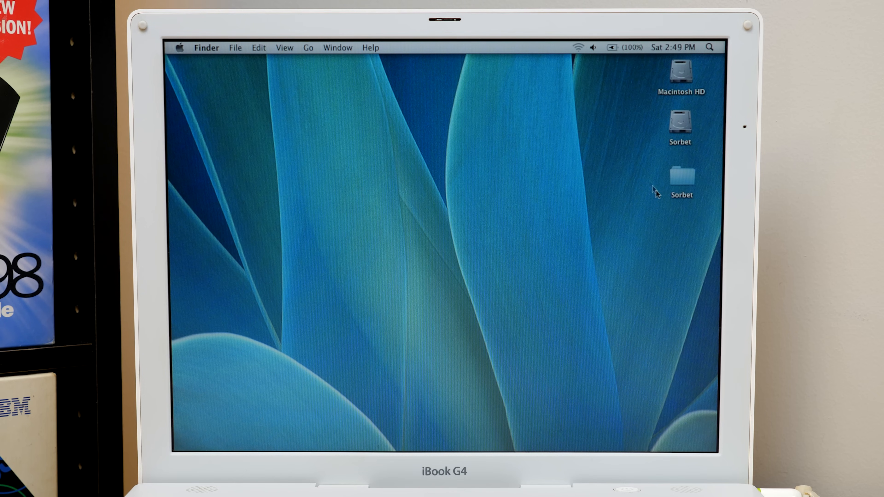
Step: Open the desktop Sorbet folder listing six items including Sorbet_Leopard_R15.dmg and zips
double_click(682, 178)
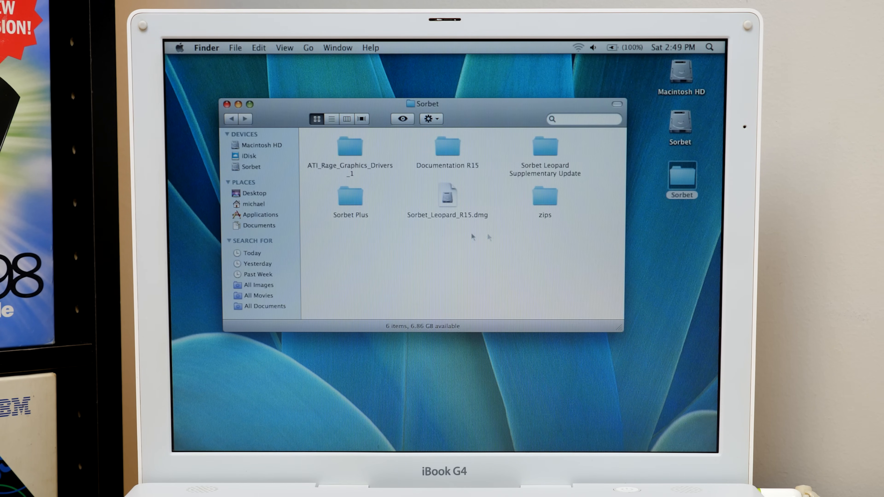
mouse_move(495, 194)
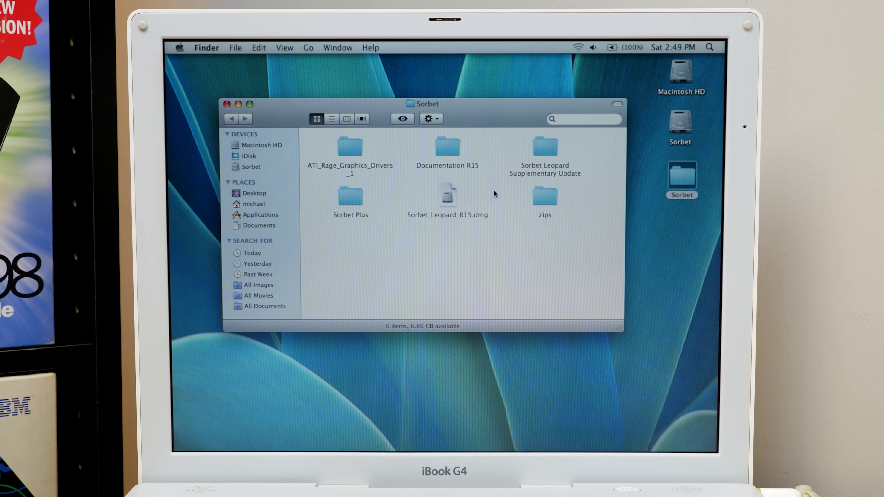
mouse_move(452, 242)
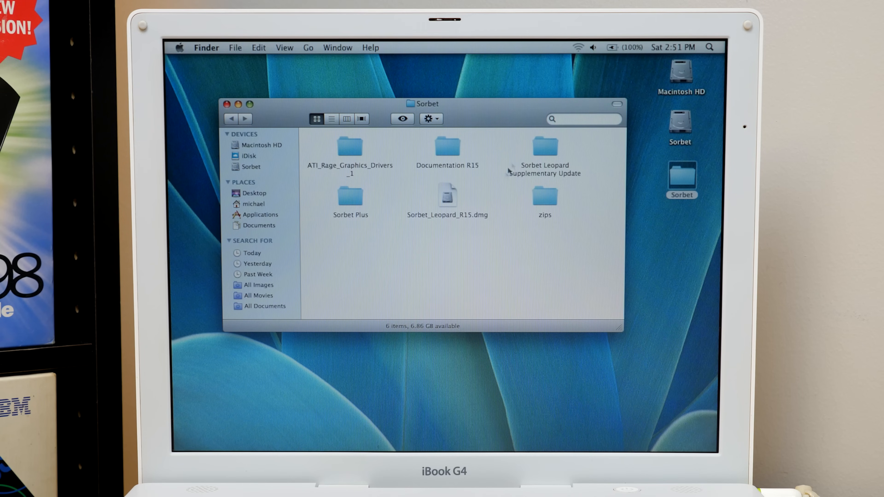
Step: Launch Disk Utility via Spotlight and select the Sorbet volume with Sorbet_Leopard_R15.dmg for restore
click(710, 47)
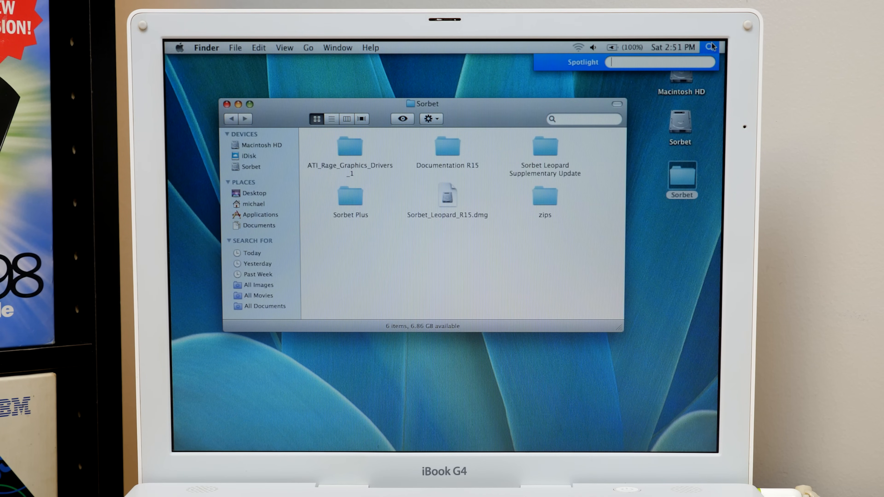
text(disk)
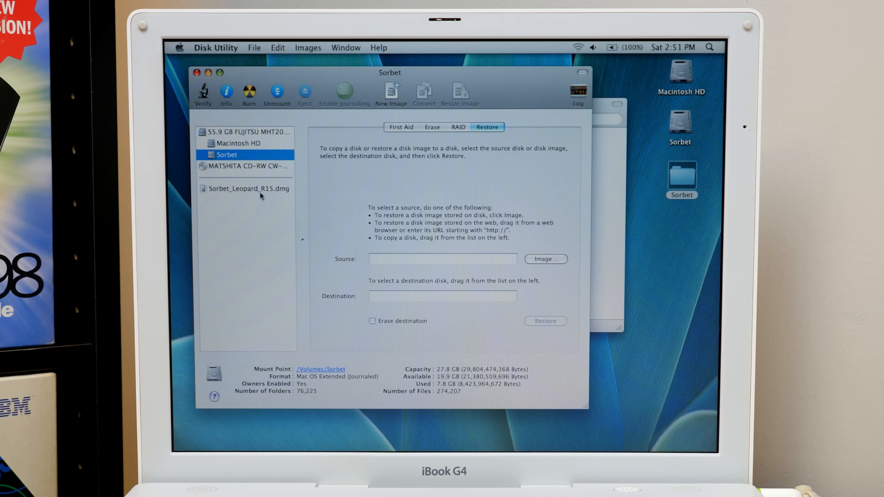
mouse_move(400, 194)
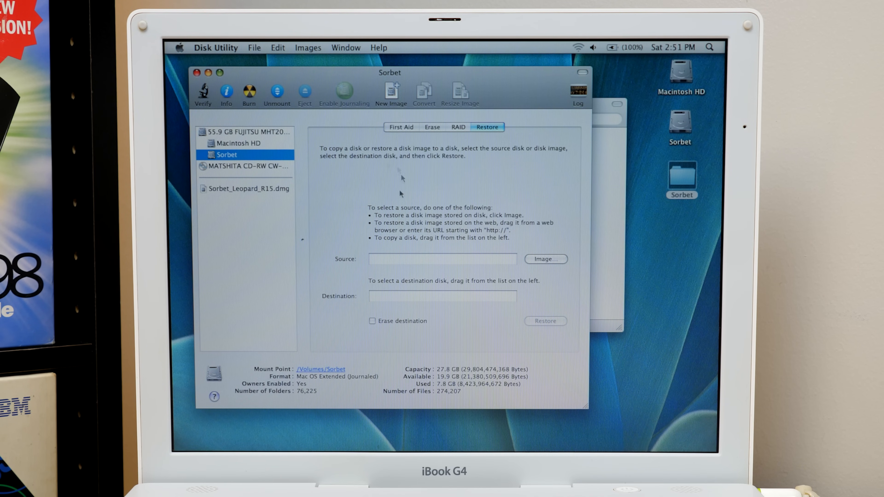
mouse_move(406, 190)
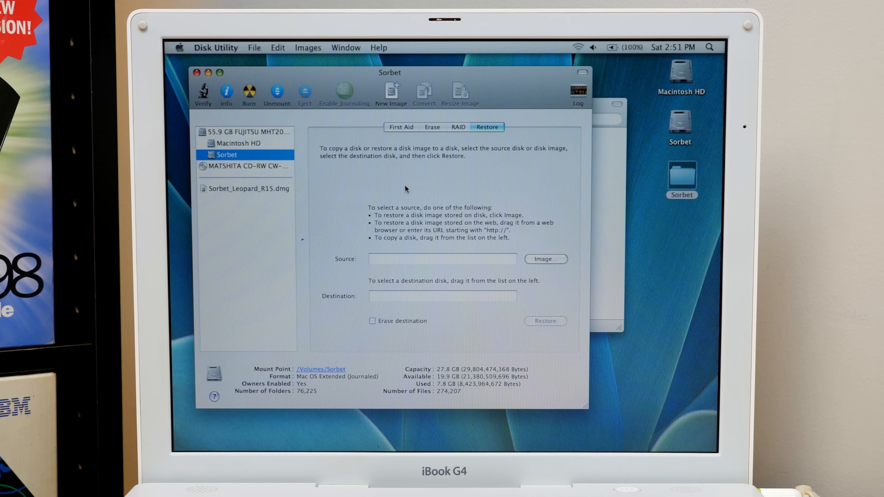
mouse_move(401, 193)
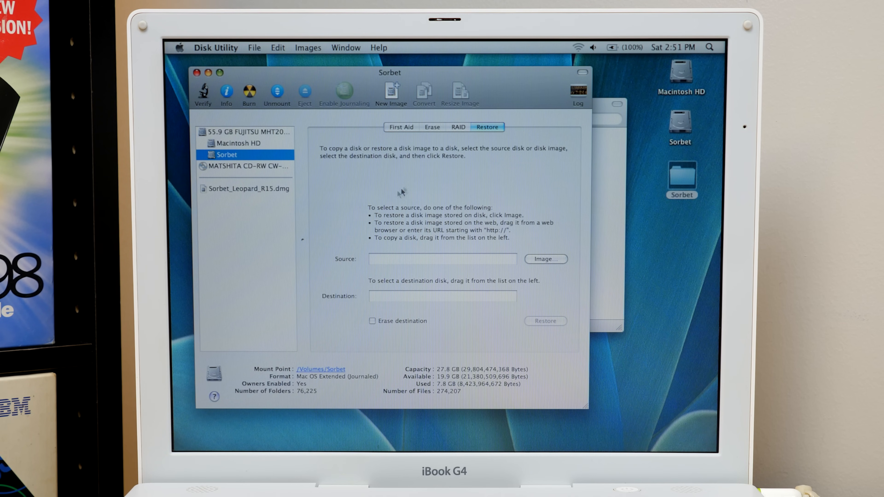
click(243, 132)
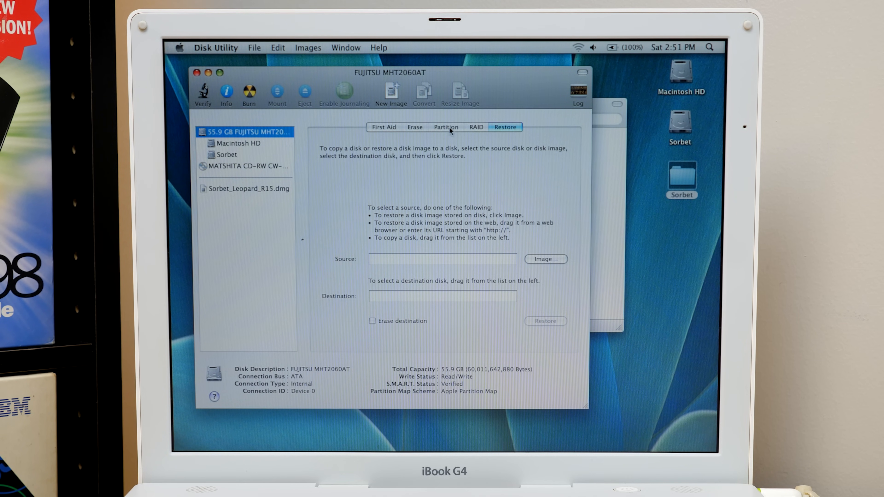
click(226, 155)
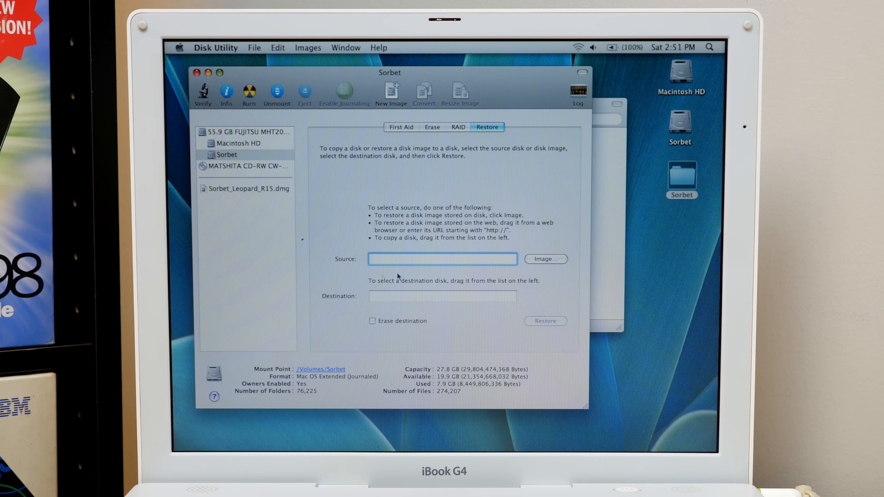
drag(226, 154, 442, 296)
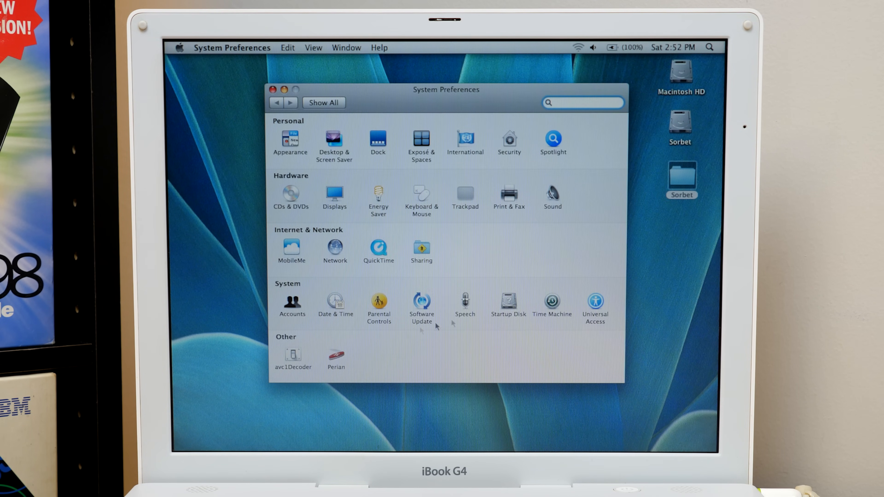
Step: Set Mac OS X 10.5.9 on Sorbet as the startup disk and confirm the restart
click(509, 302)
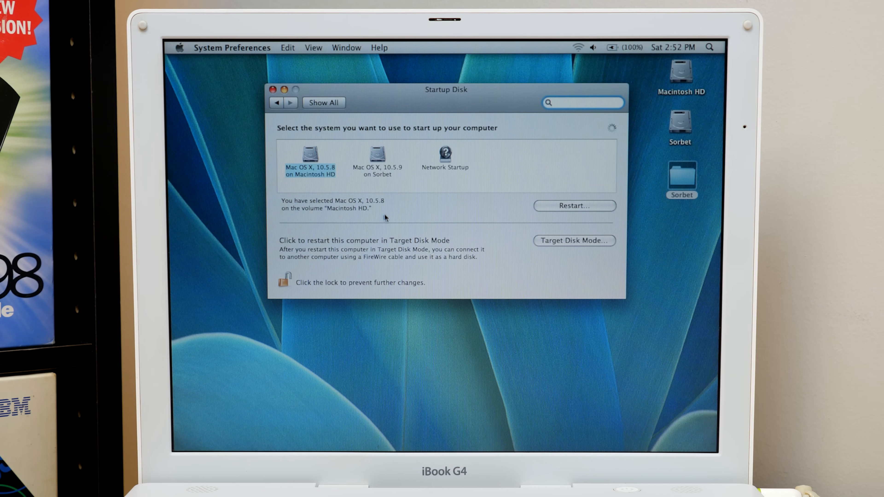
click(377, 155)
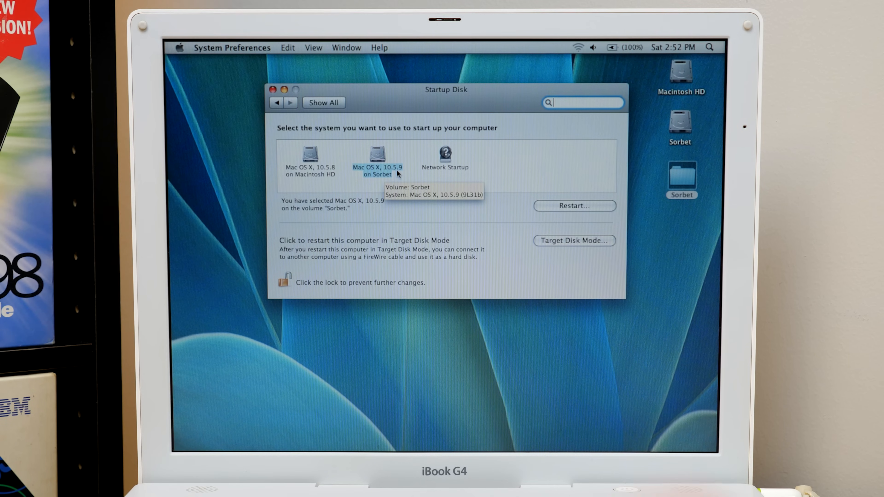
mouse_move(335, 170)
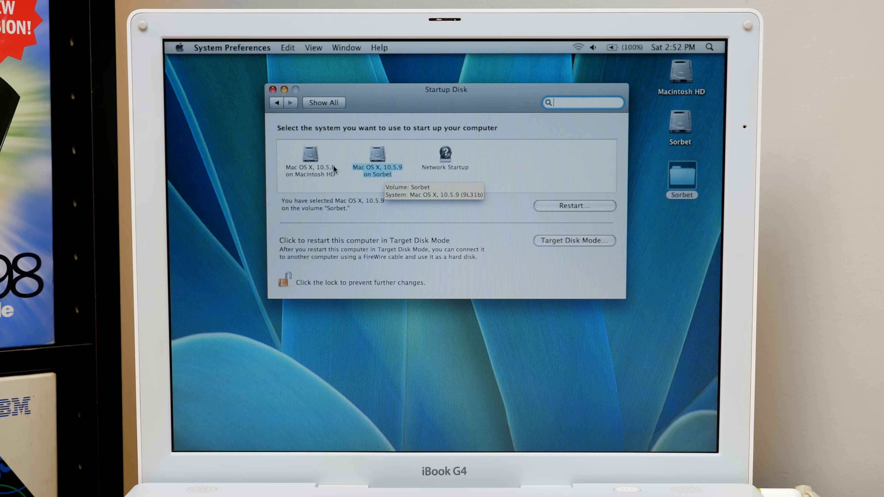
mouse_move(548, 214)
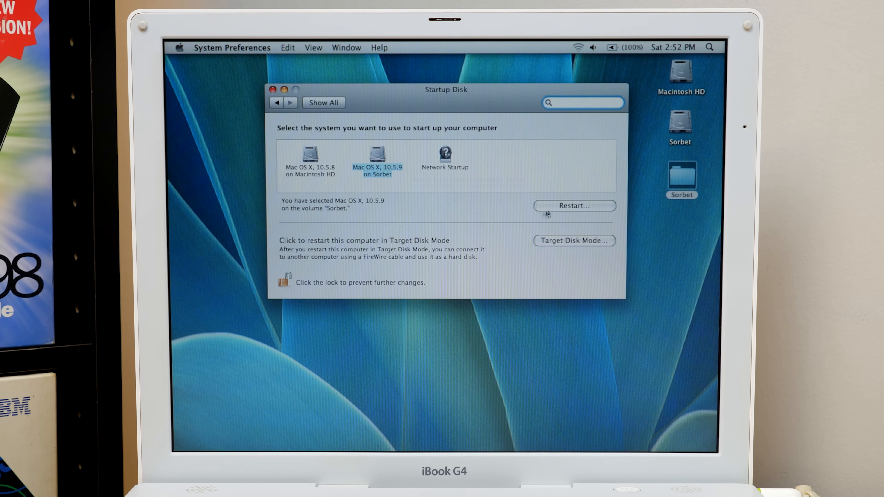
click(575, 206)
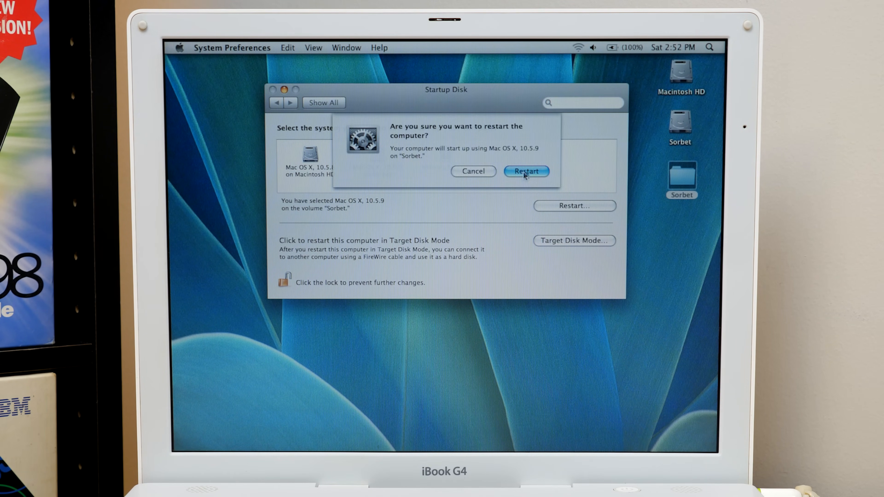
click(526, 171)
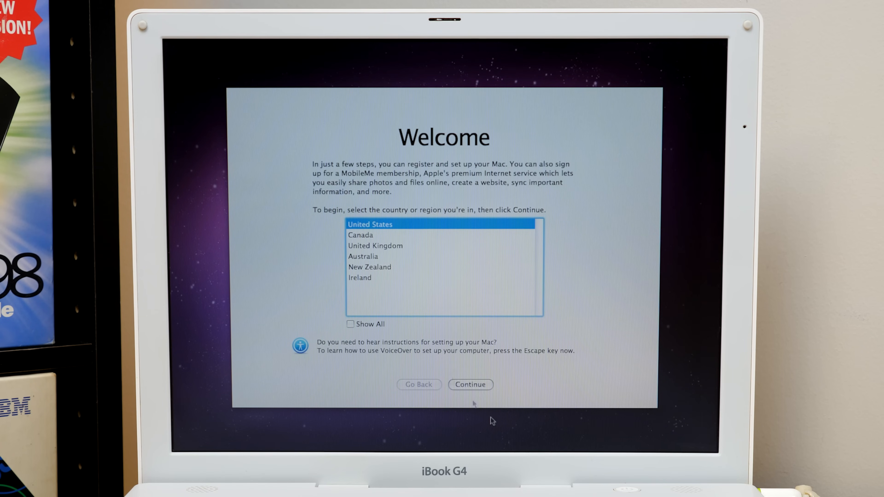
Step: Continue through Setup Assistant with United States, U.S. keyboard, no transfer, no Apple ID and Cupertino time zone
click(470, 385)
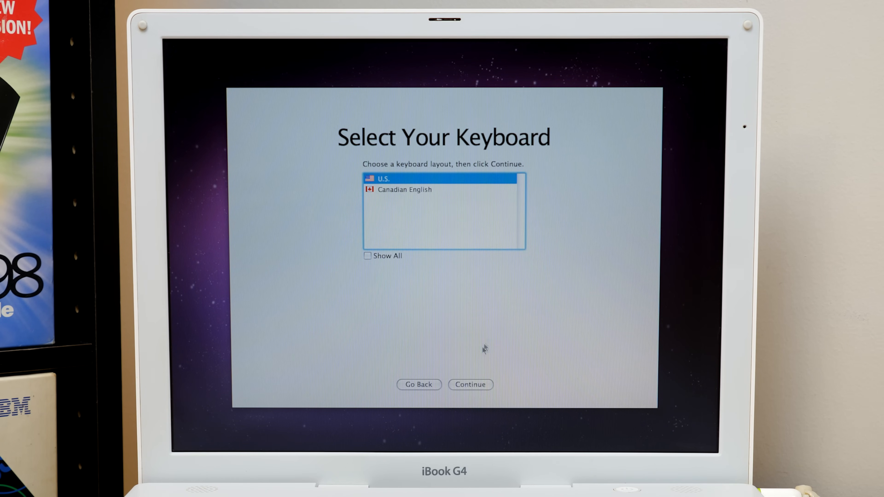
click(470, 385)
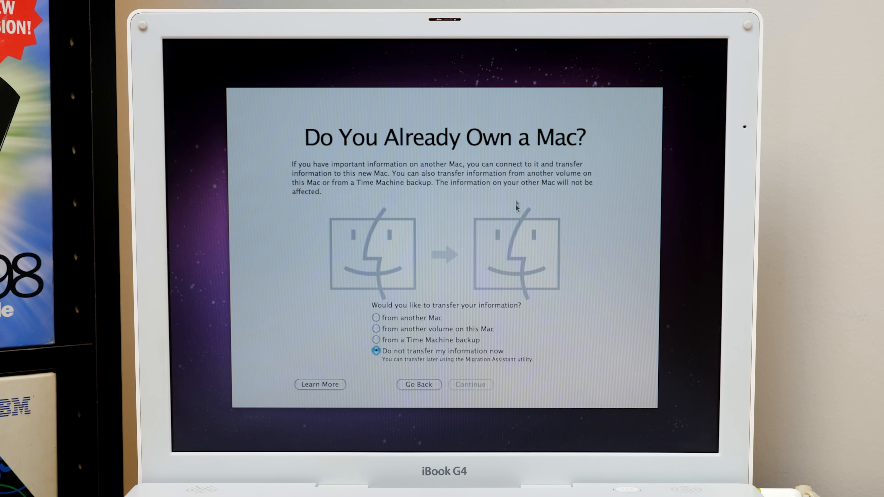
click(470, 384)
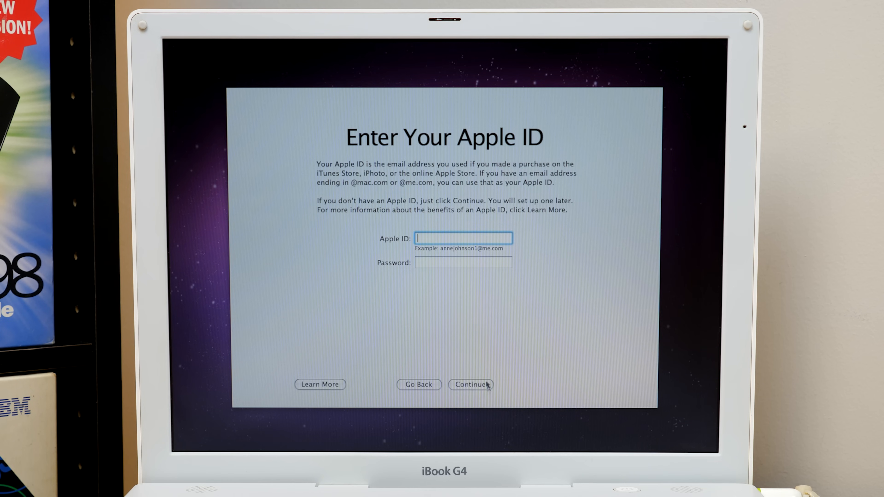
click(470, 384)
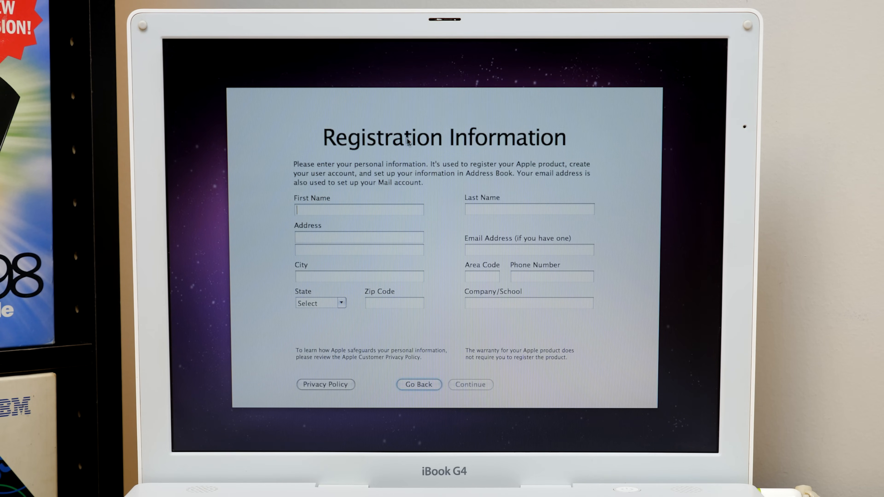
click(470, 384)
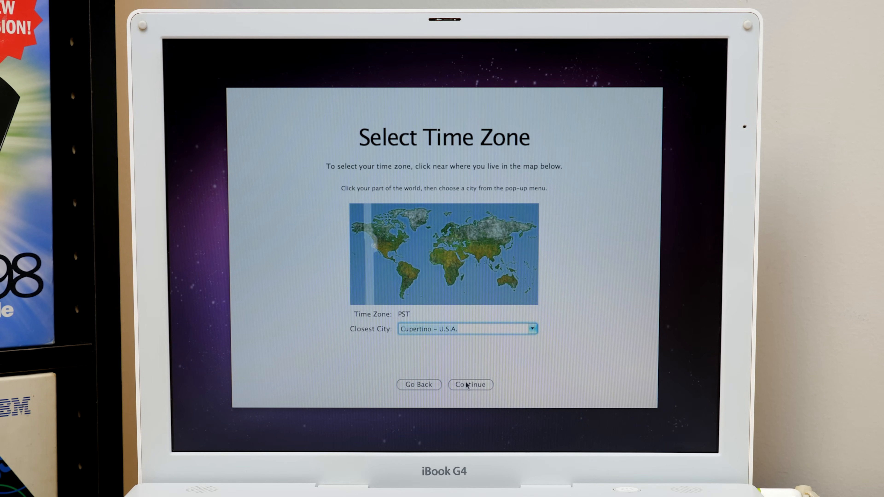
click(471, 384)
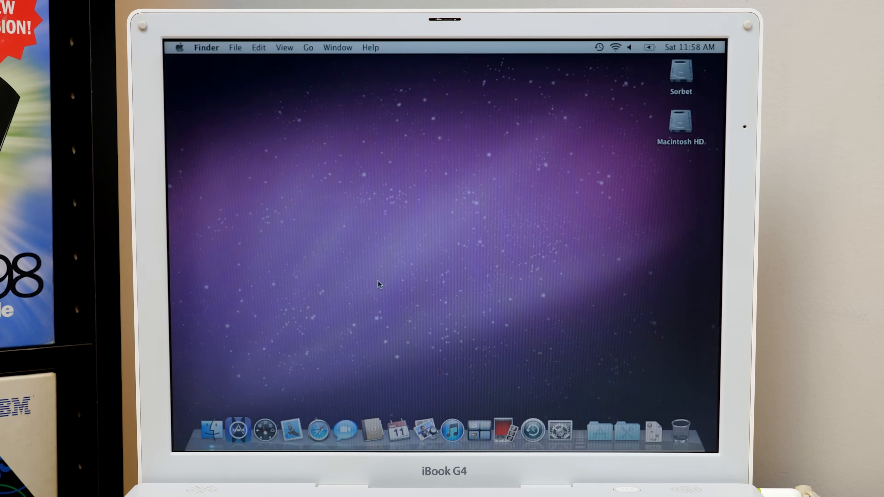
mouse_move(238, 430)
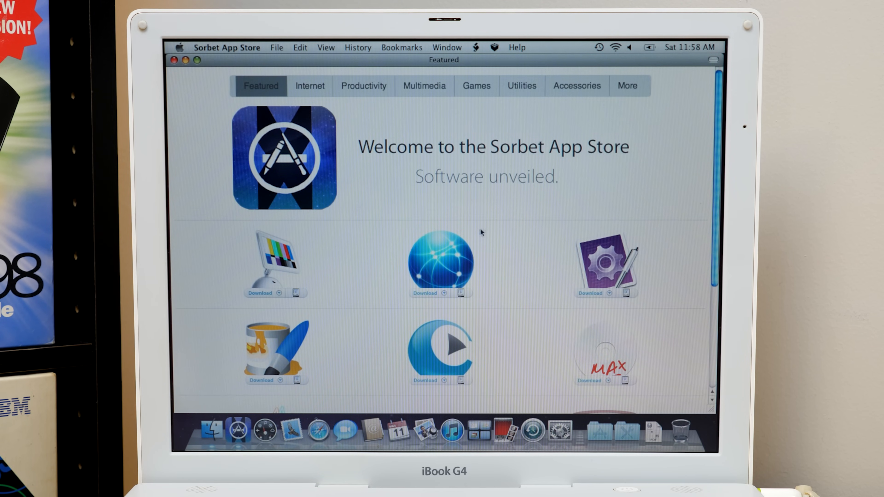
Step: Browse Featured, then the Games catalogue and the Minecraft PowerPC Edition page
scroll(down, 3)
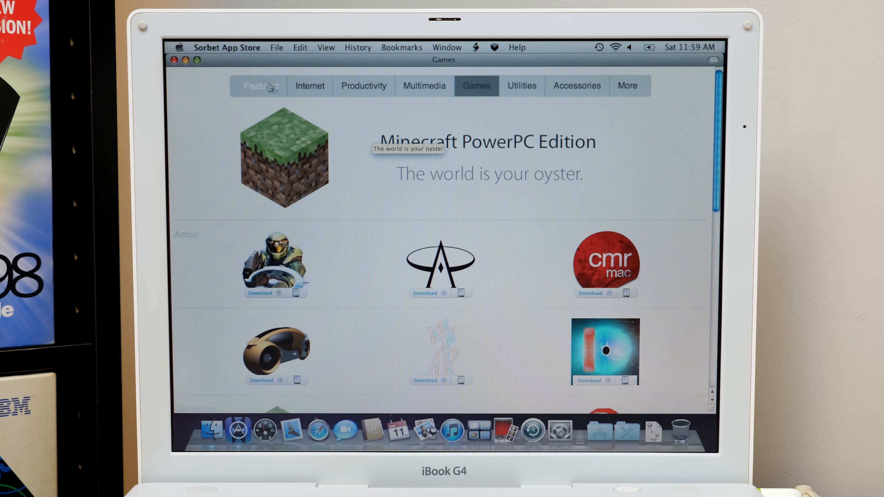
click(262, 86)
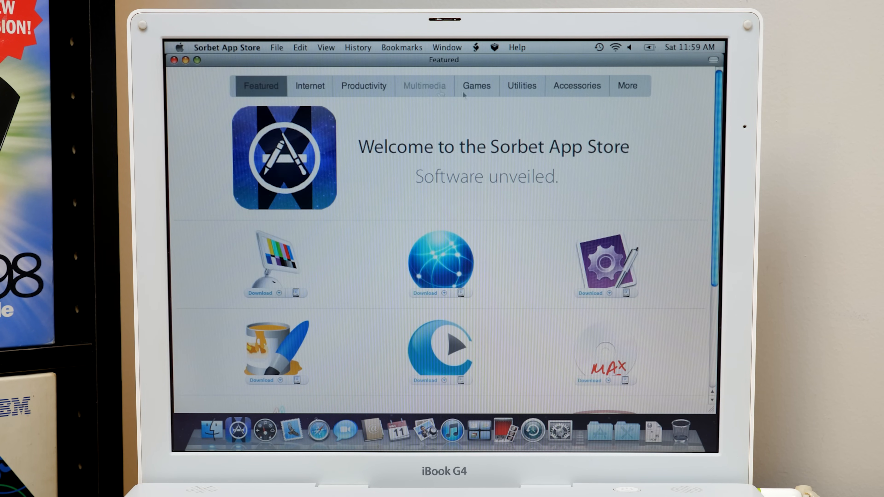
click(475, 86)
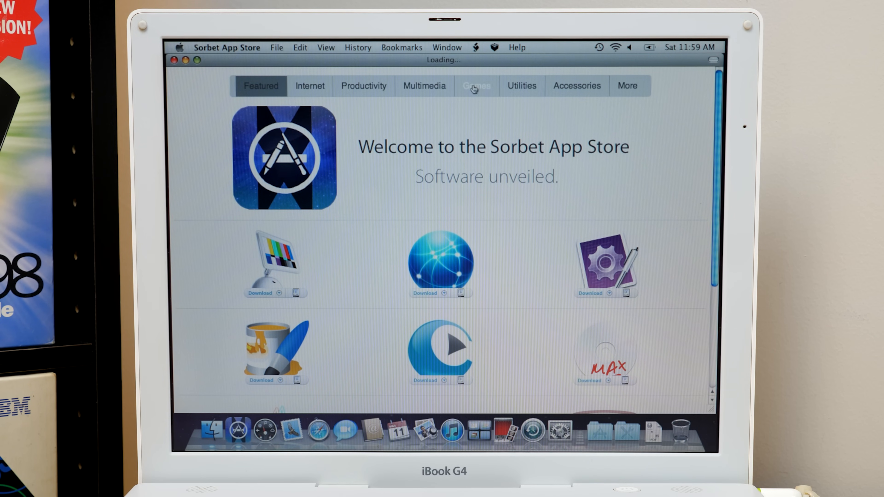
click(477, 86)
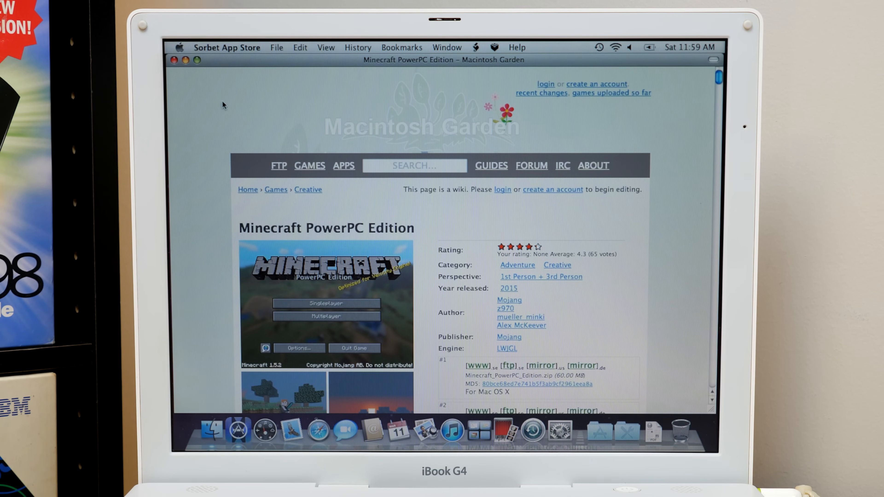
mouse_move(319, 79)
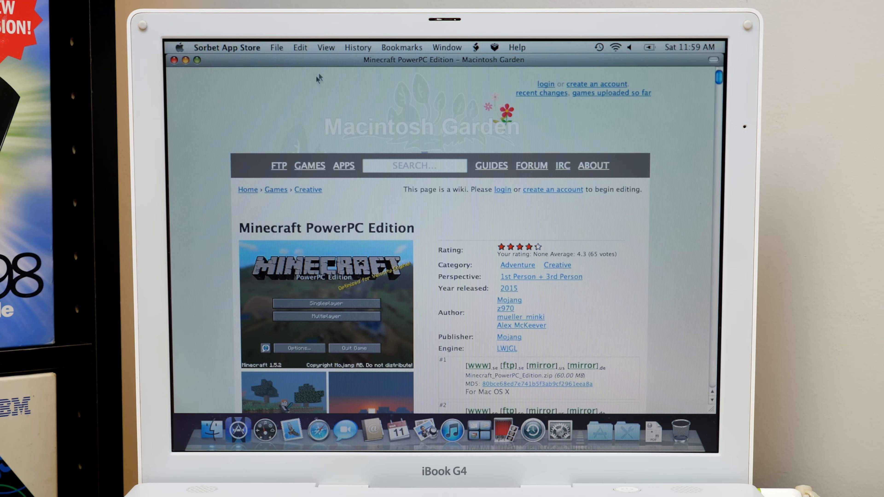
mouse_move(246, 93)
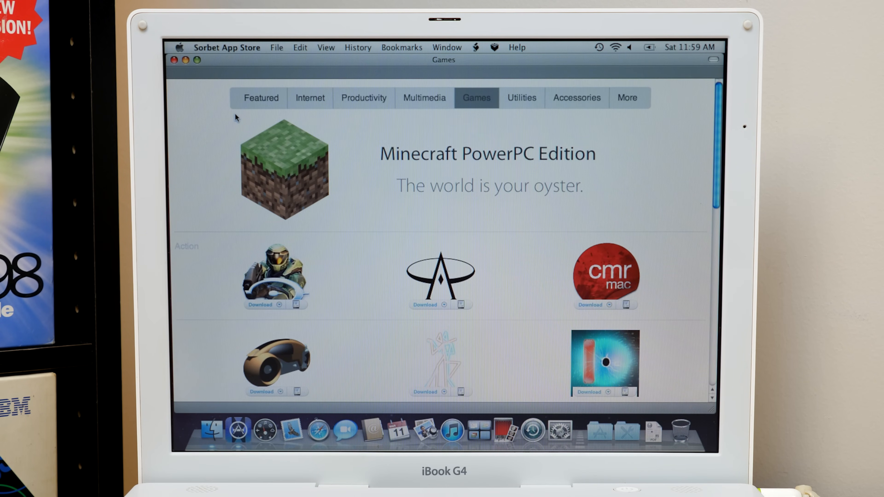
Step: Browse the Utilities catalogue and the f.lux page, scrolling down the Utilities list
click(522, 98)
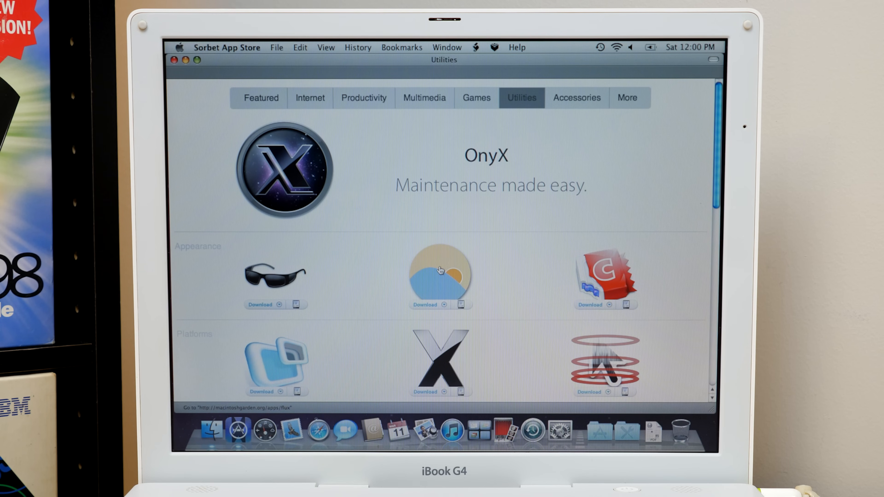
click(439, 270)
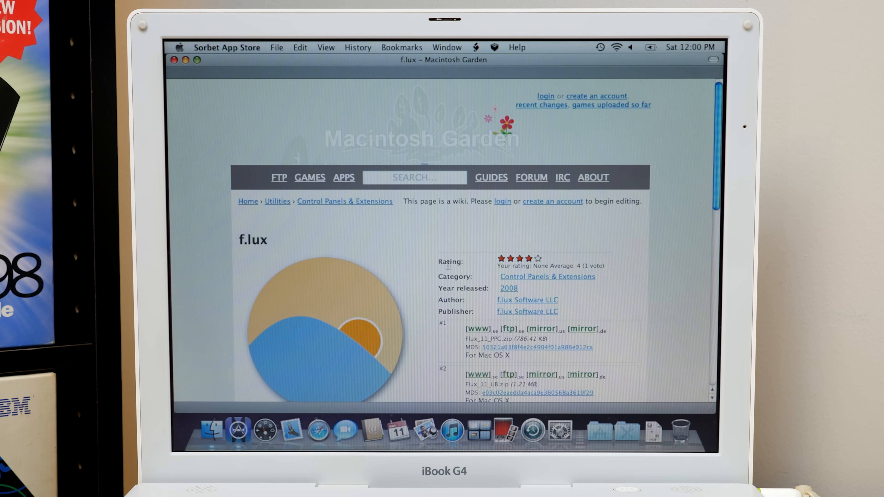
scroll(down, 3)
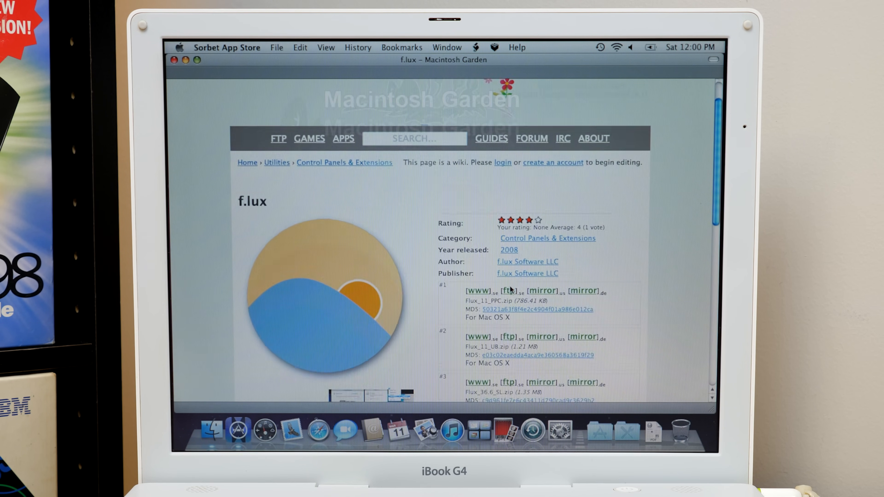
scroll(down, 3)
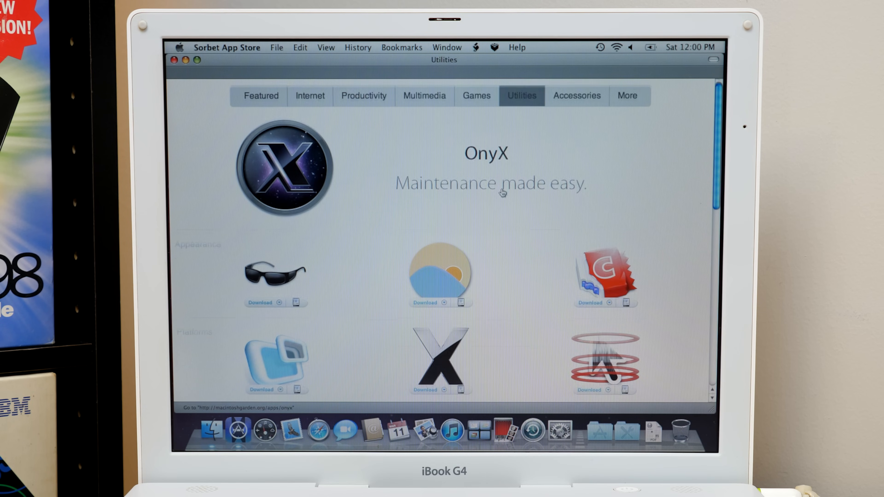
scroll(down, 3)
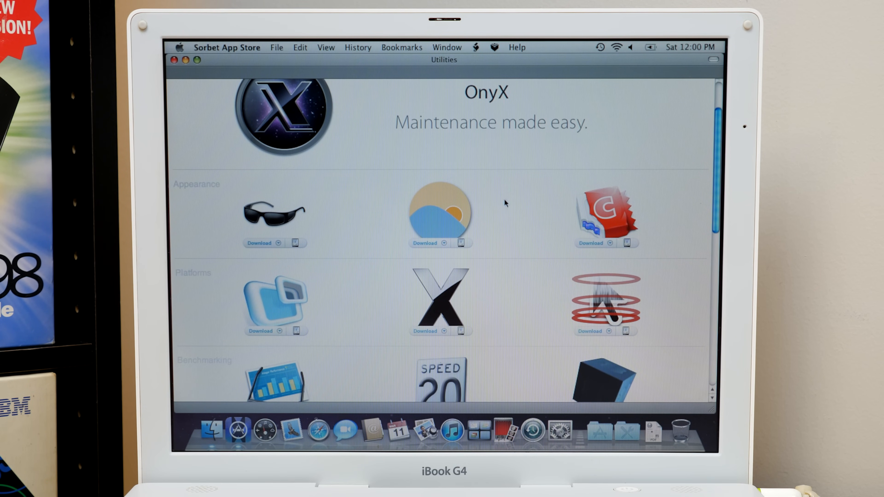
scroll(down, 3)
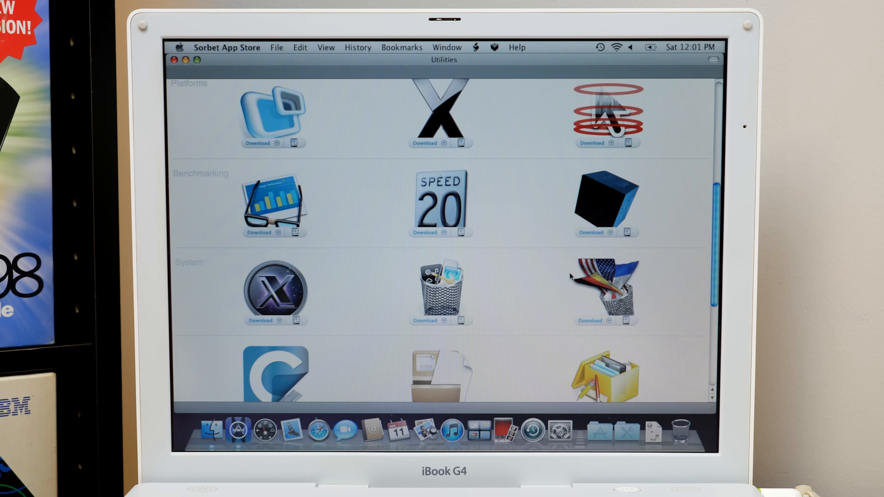
scroll(down, 3)
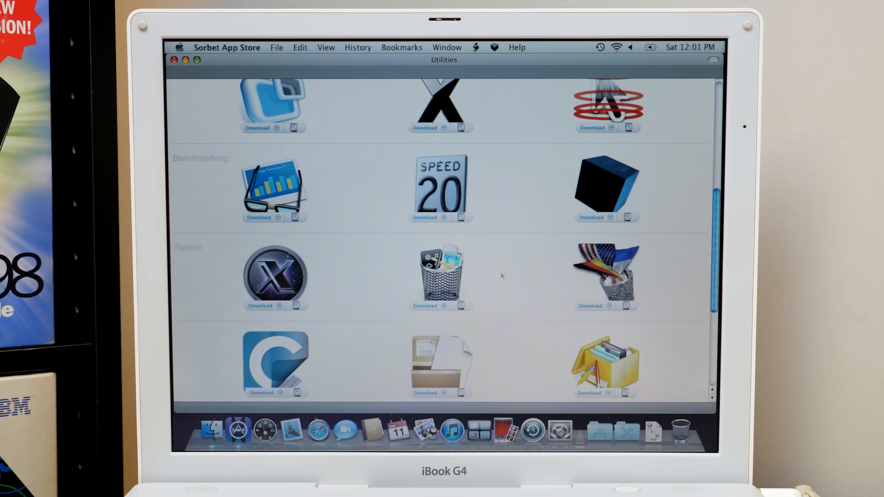
scroll(down, 3)
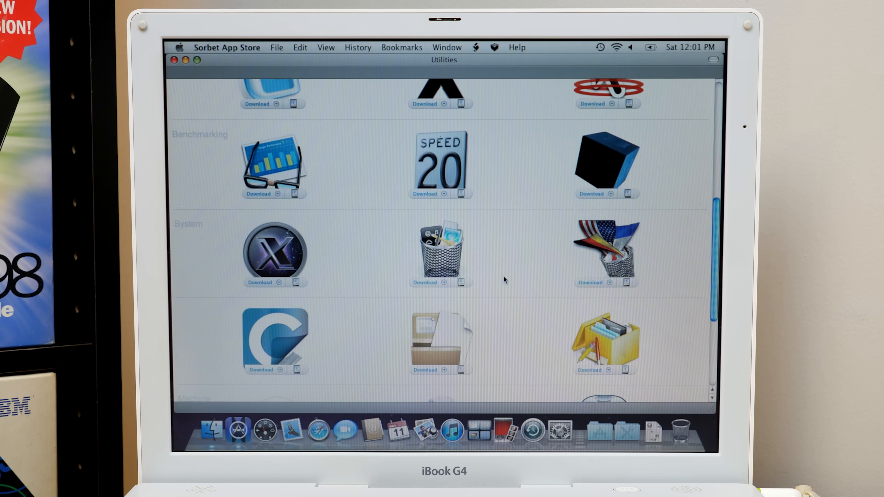
scroll(down, 3)
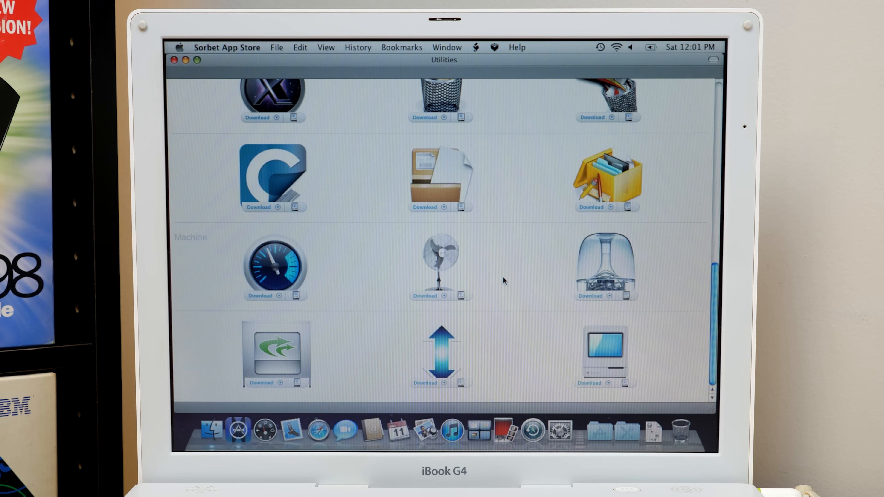
Step: Scroll through the Internet and Featured catalogues, then close the Sorbet App Store
click(310, 98)
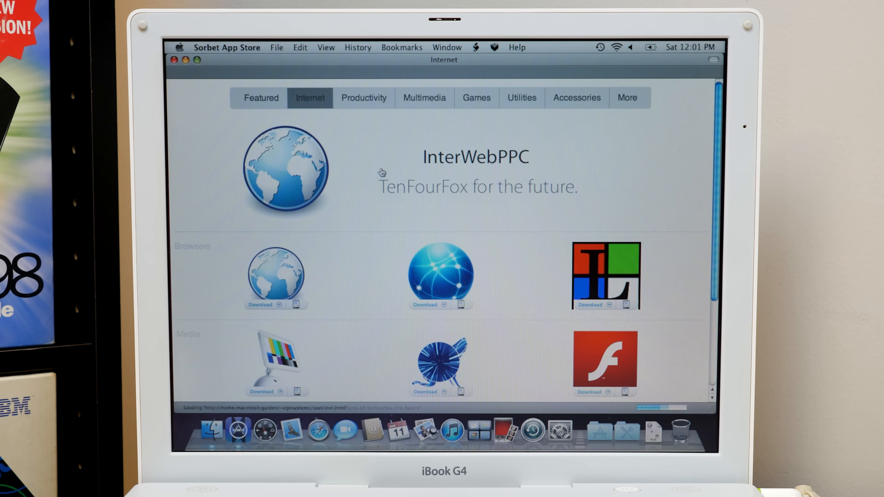
scroll(down, 3)
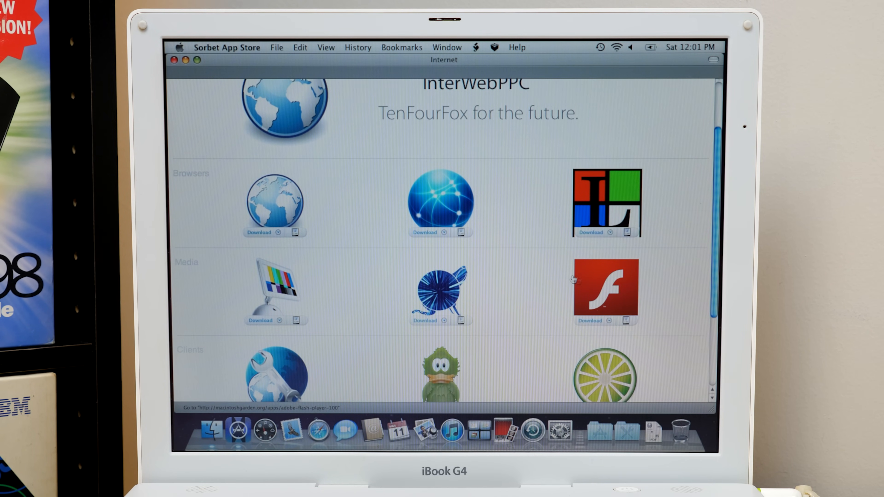
scroll(down, 3)
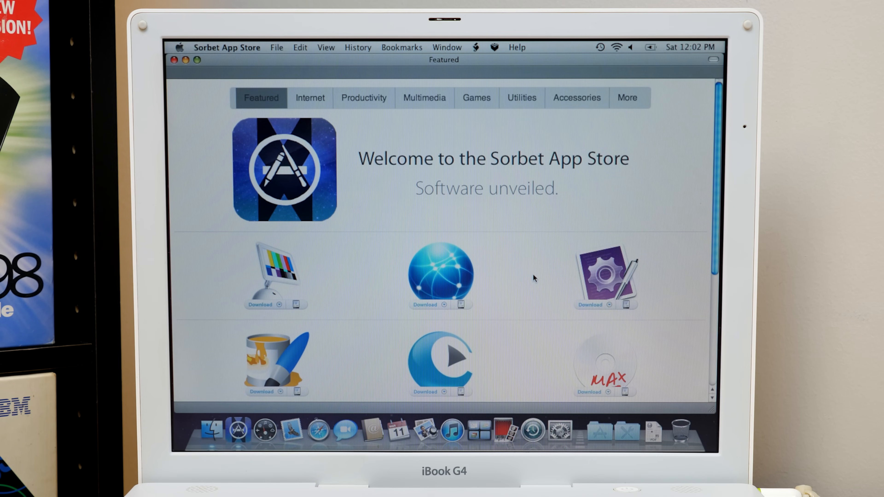
scroll(down, 3)
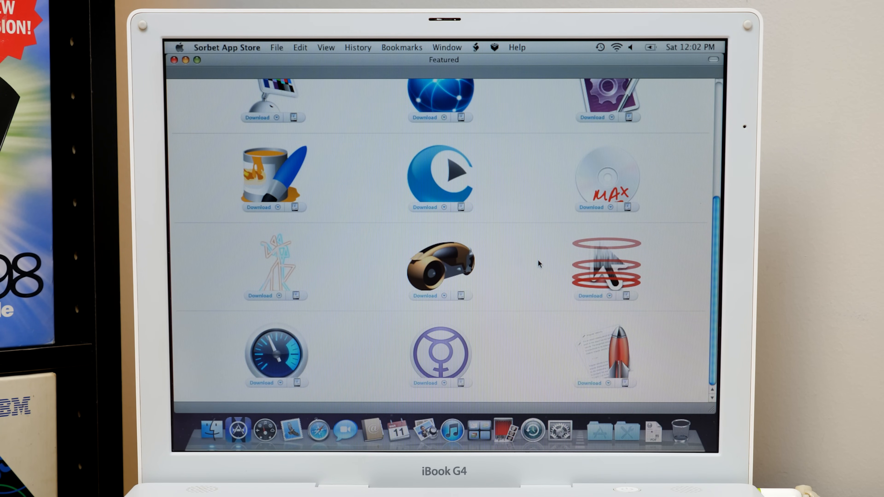
click(227, 47)
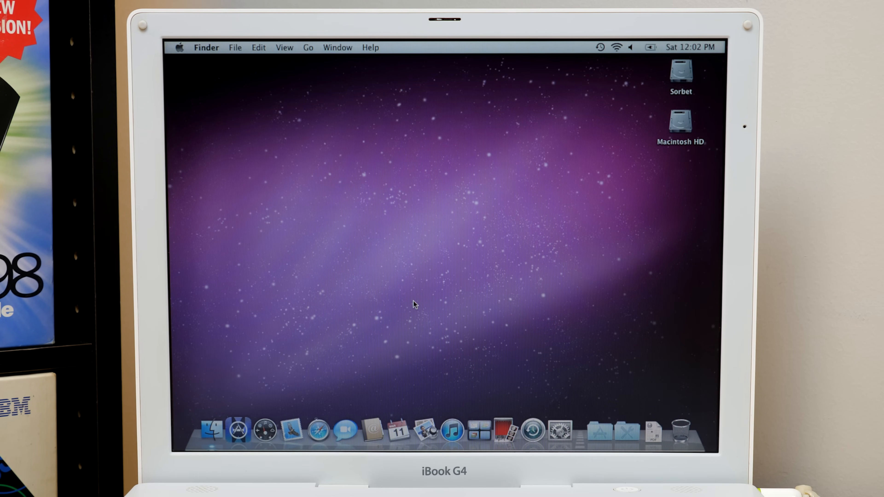
mouse_move(181, 51)
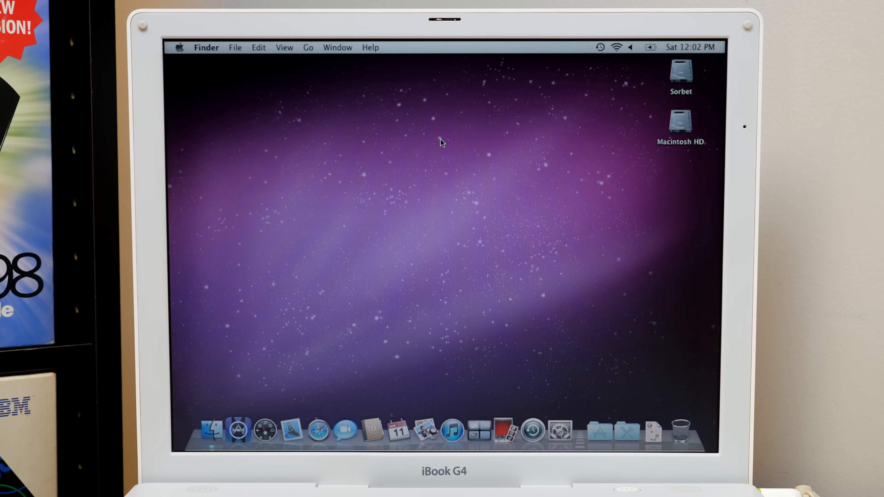
mouse_move(543, 373)
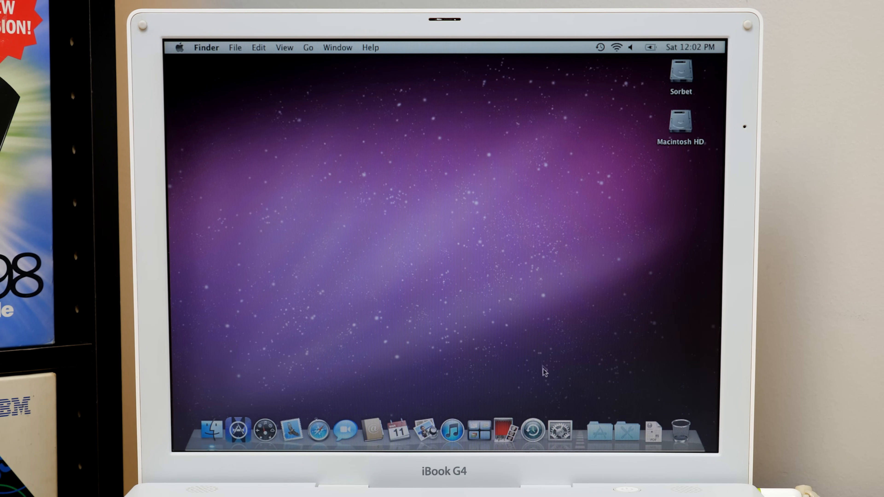
Step: Open the Sorbet Tools folder from the Dock, showing its nine tool folders
click(626, 433)
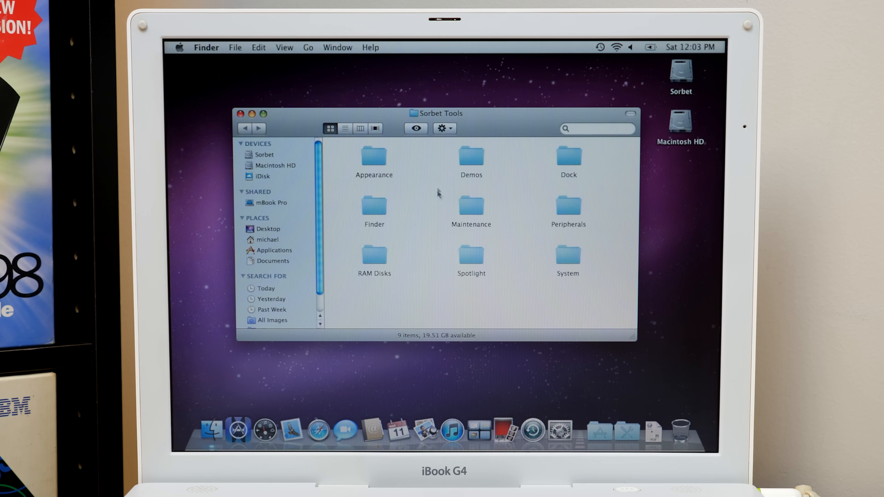
mouse_move(487, 196)
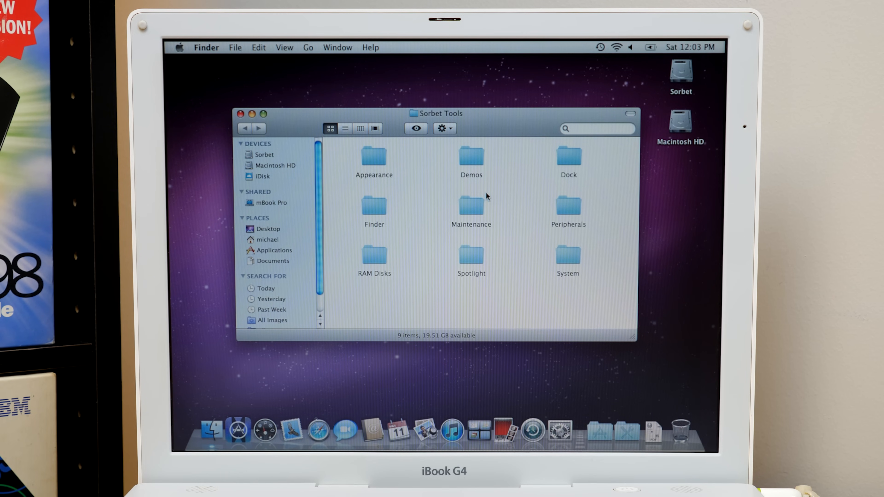
mouse_move(440, 219)
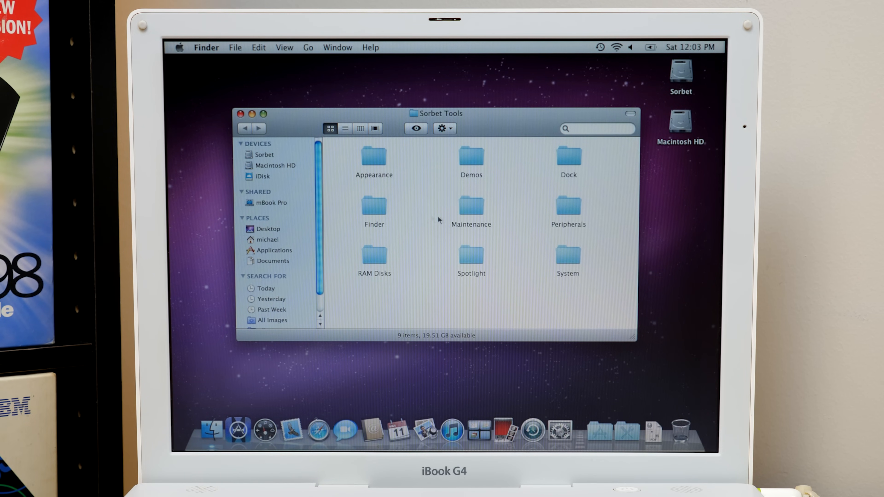
mouse_move(390, 185)
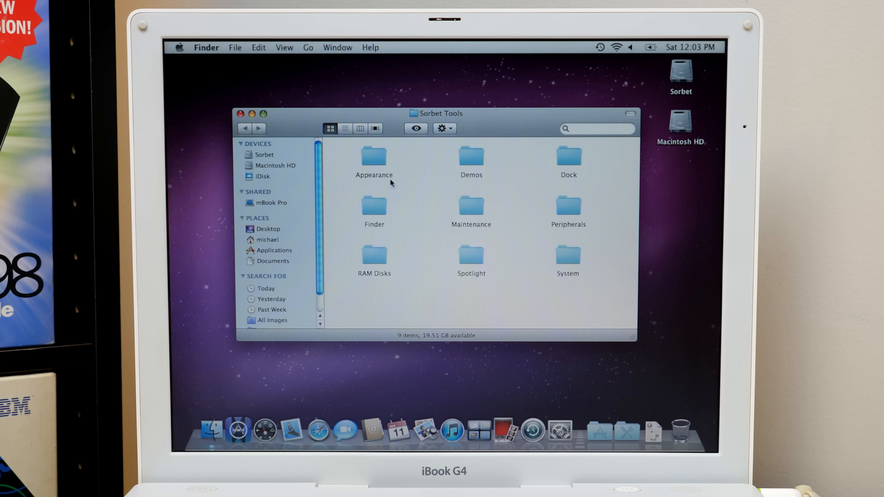
Step: Open Appearance and look inside the OS X Mountain Lion theme folder
double_click(373, 157)
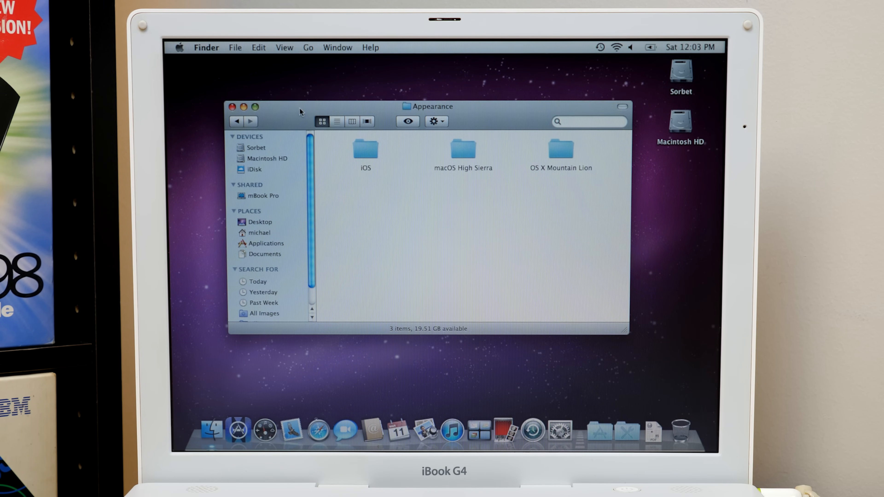
mouse_move(464, 211)
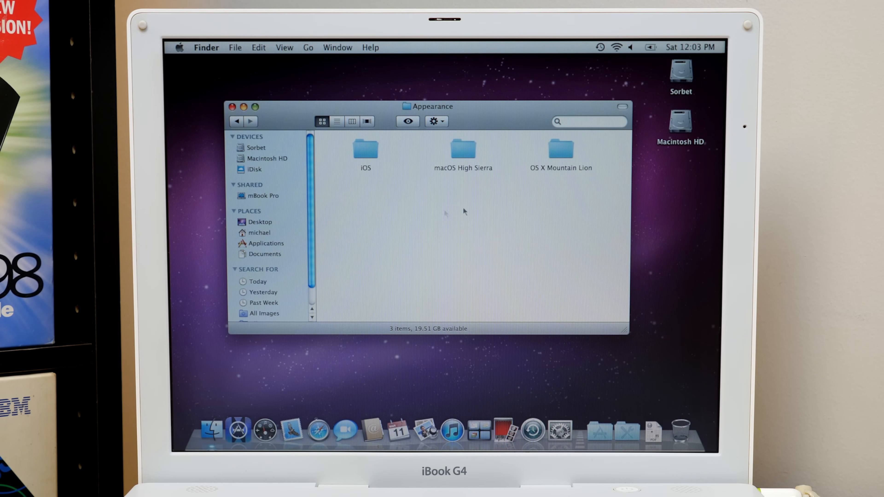
double_click(559, 151)
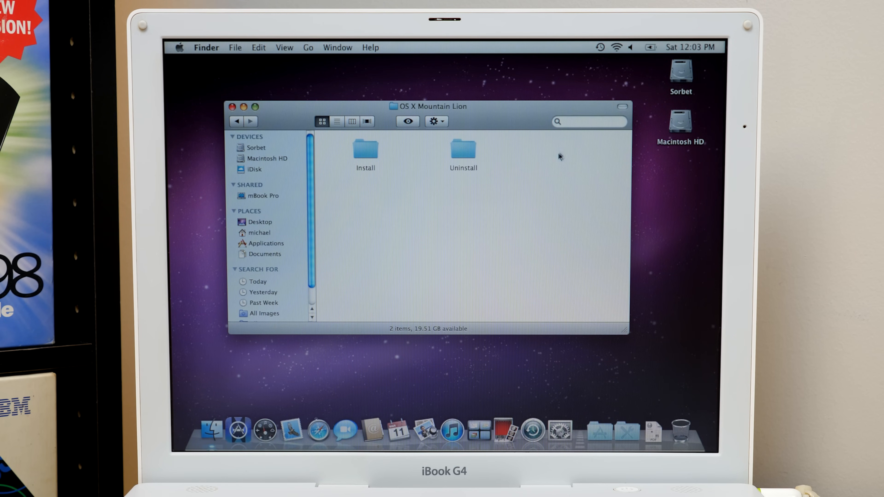
mouse_move(474, 163)
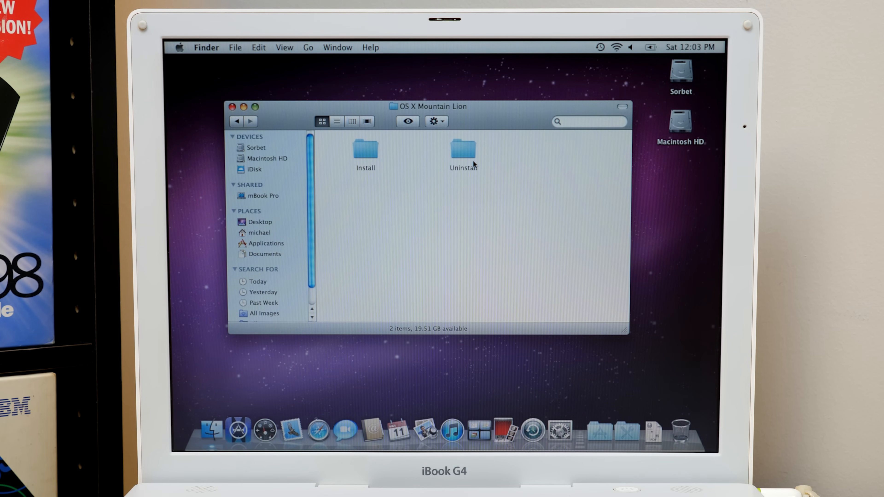
double_click(365, 152)
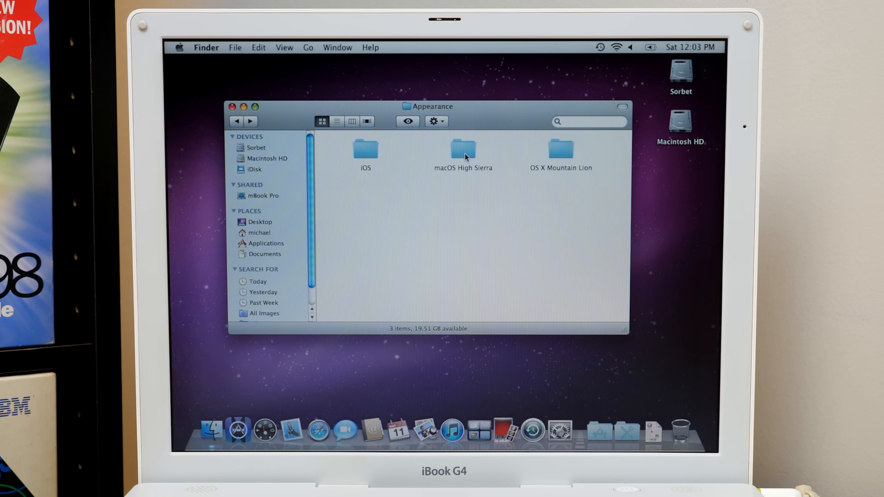
double_click(463, 151)
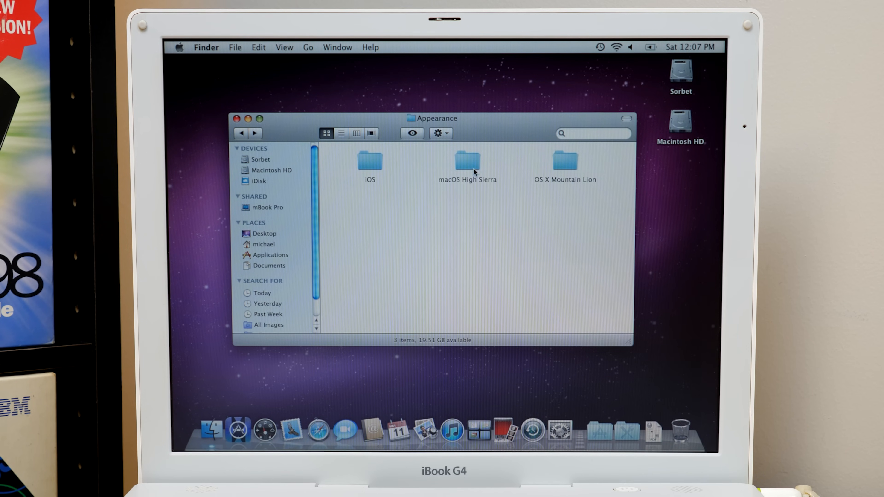
Step: Revisit OS X Mountain Lion, return to Appearance and open the macOS High Sierra folder
double_click(562, 162)
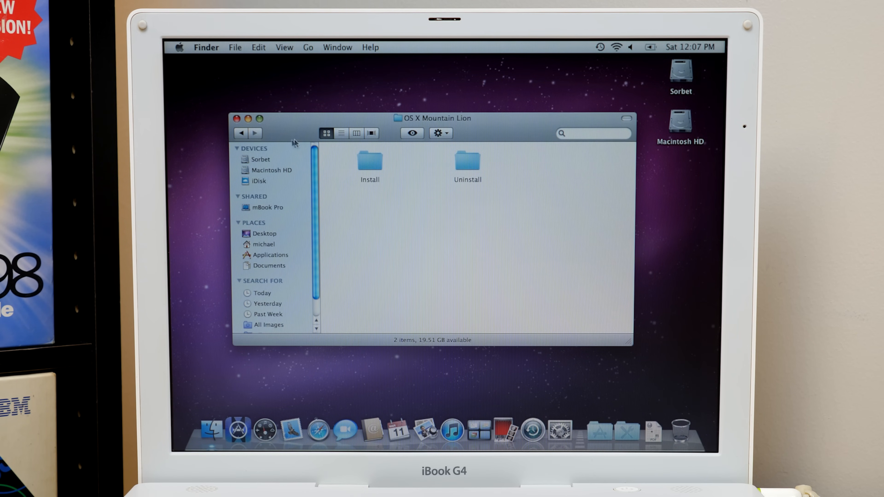
click(242, 133)
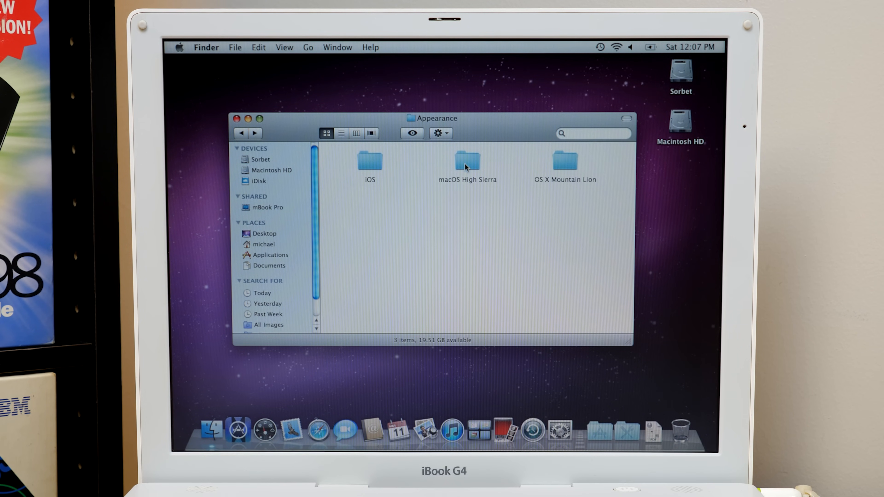
double_click(467, 161)
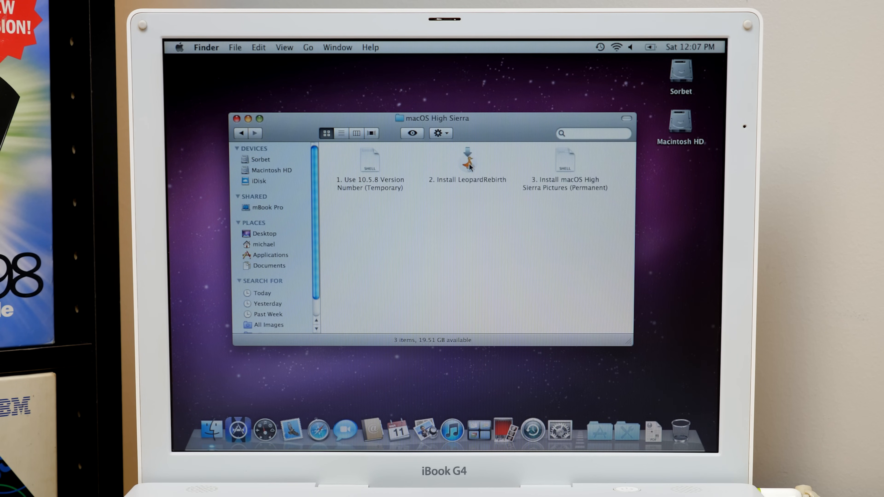
mouse_move(449, 210)
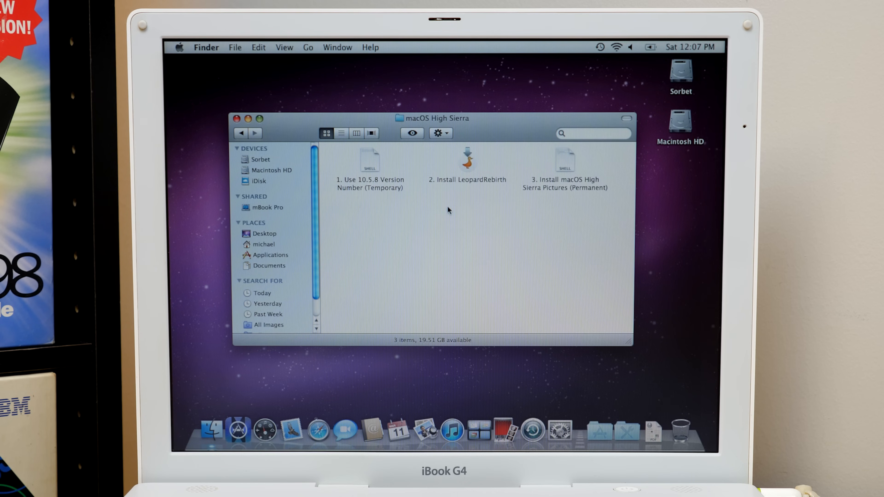
mouse_move(375, 173)
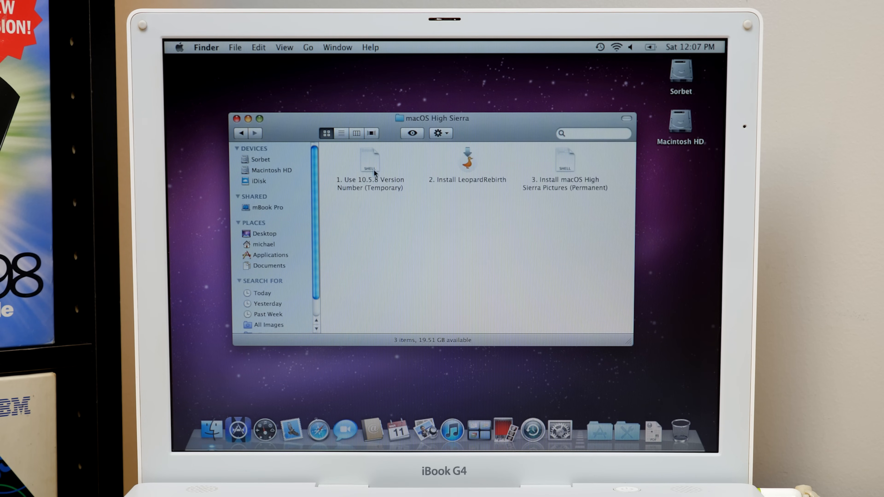
mouse_move(359, 190)
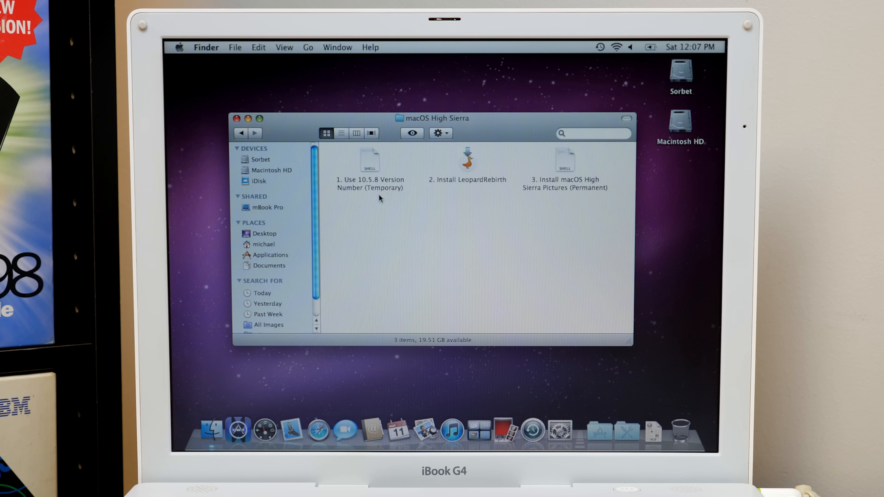
Step: Try the LeopardRebirth installer, then run the temporary 10.5.8 version-number script
click(467, 160)
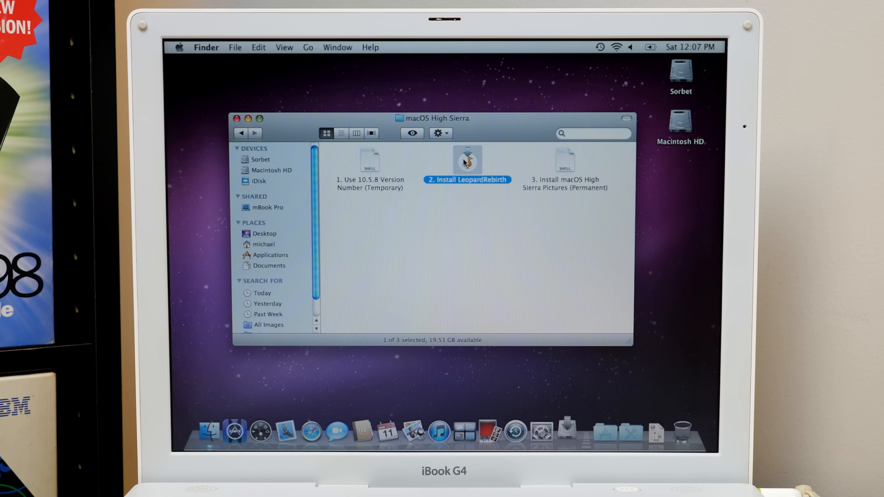
double_click(467, 160)
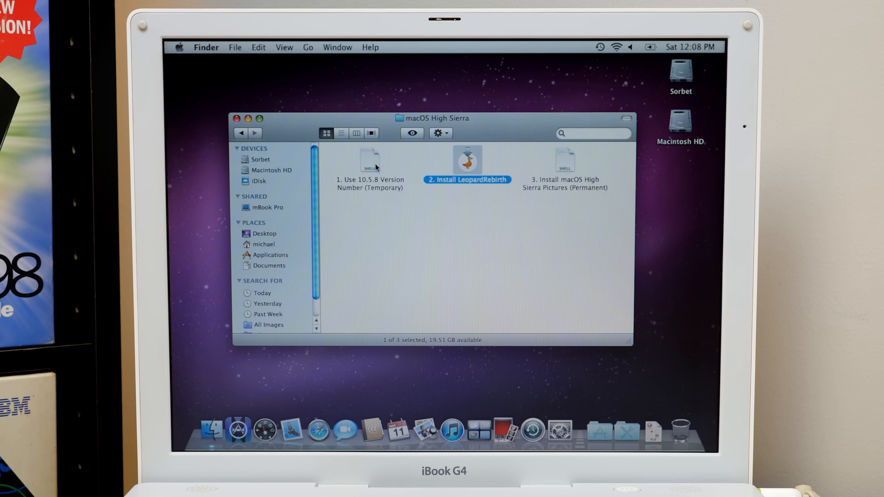
click(370, 160)
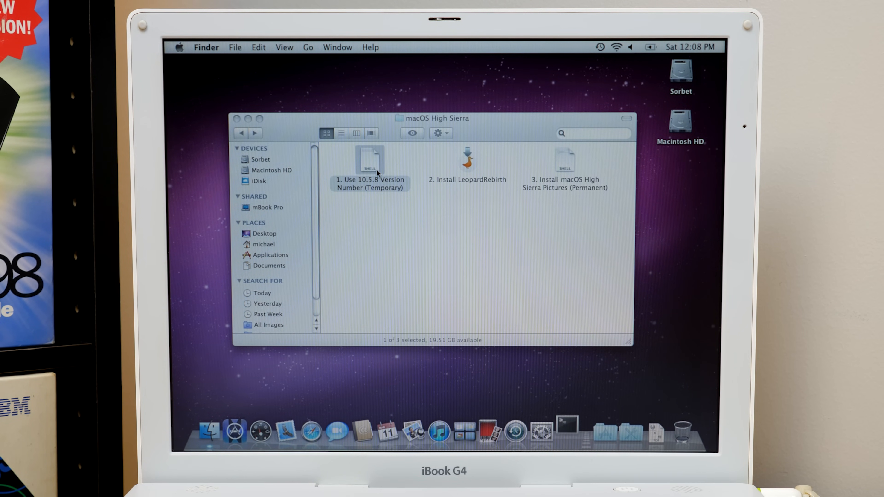
double_click(371, 159)
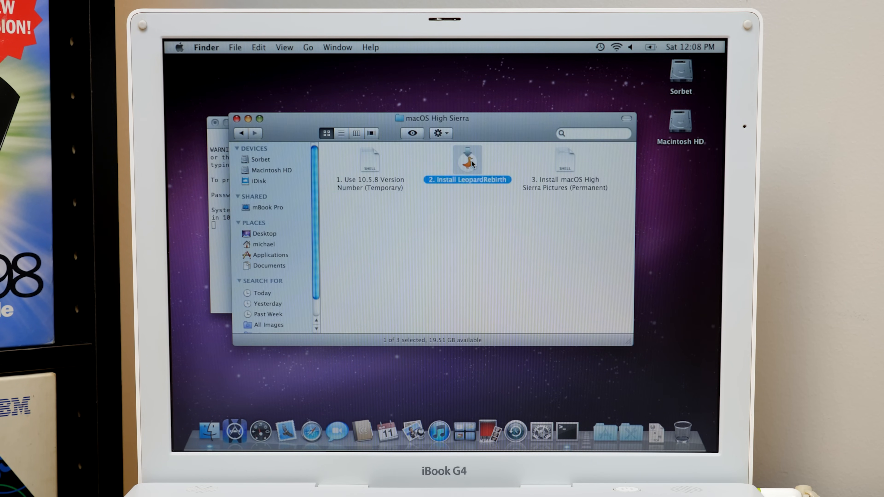
Step: Install LeopardRebirth on the Sorbet disk, agreeing to the license
double_click(467, 160)
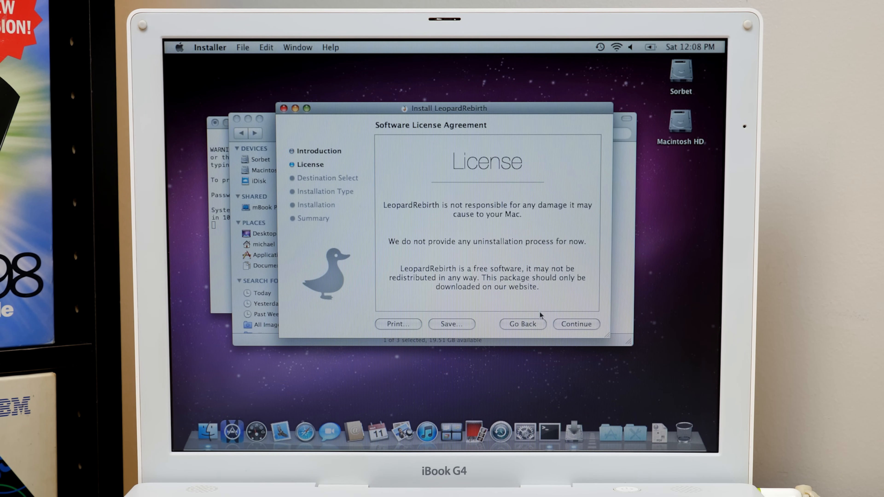
click(576, 324)
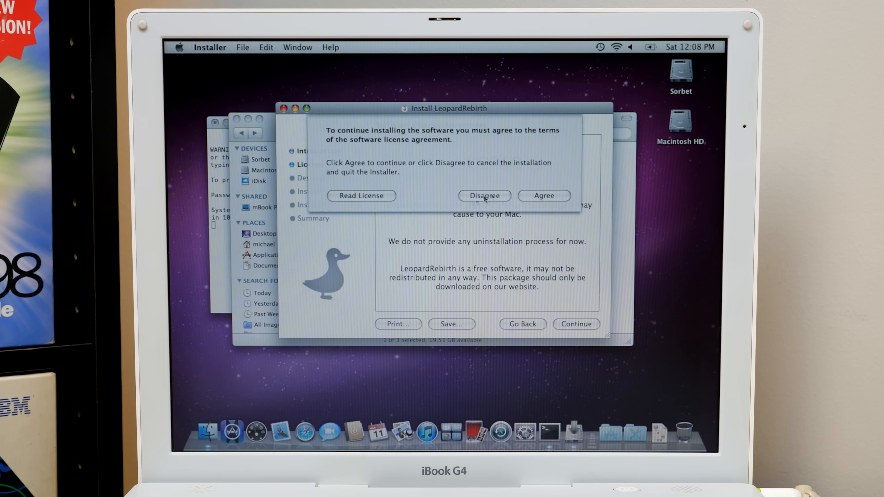
click(545, 196)
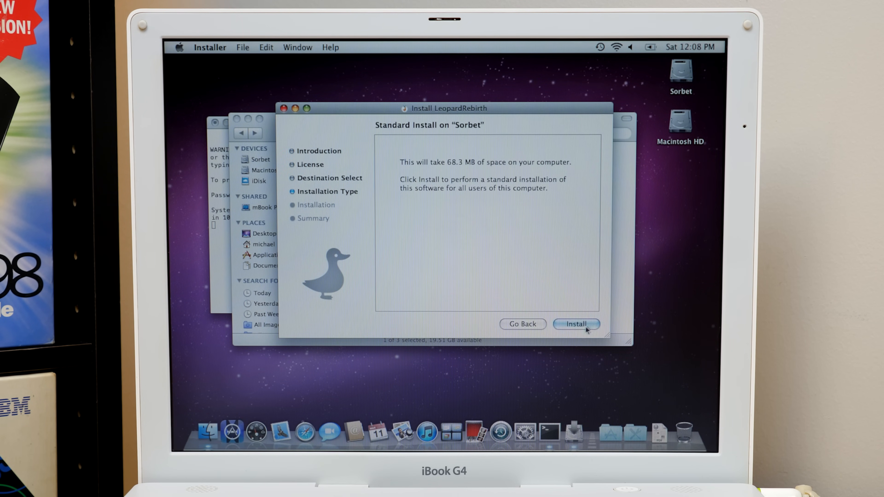
click(577, 324)
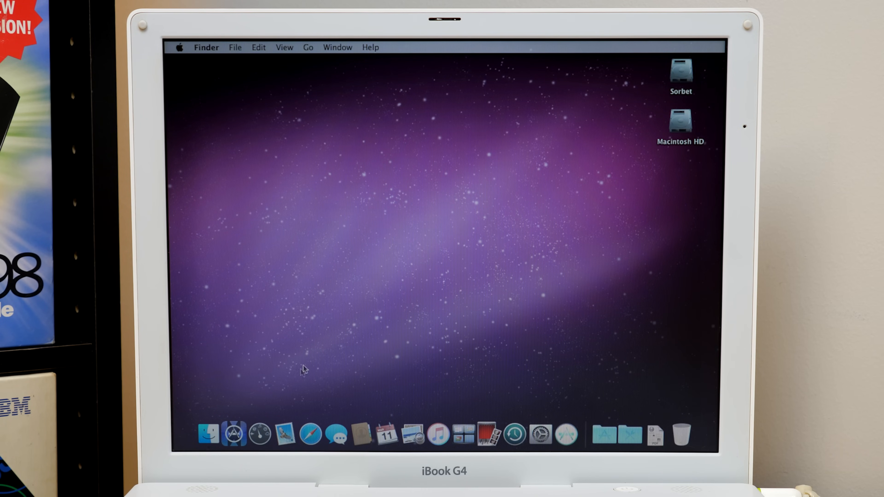
mouse_move(620, 45)
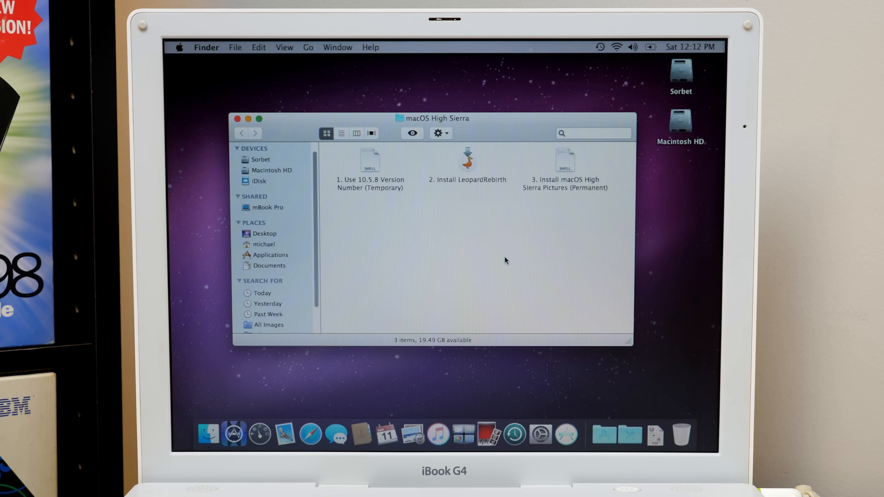
Step: Apply the macOS High Sierra mountain wallpaper from the reopened High Sierra folder
click(566, 160)
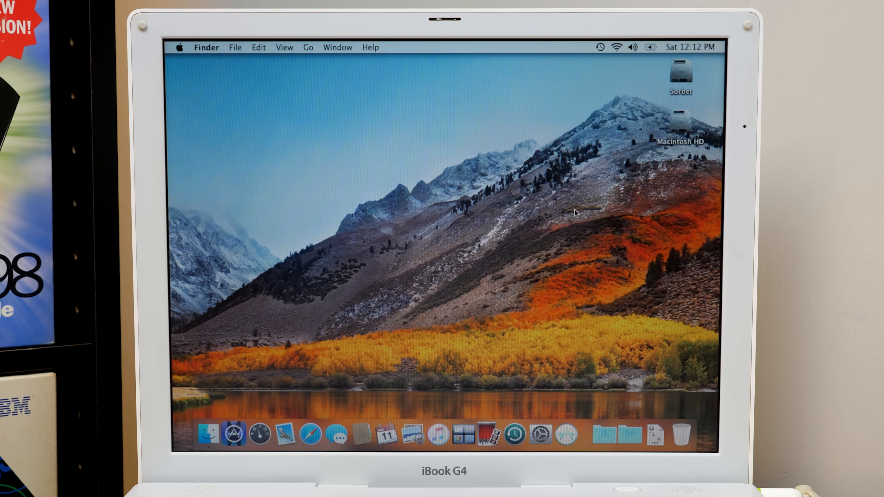
mouse_move(674, 132)
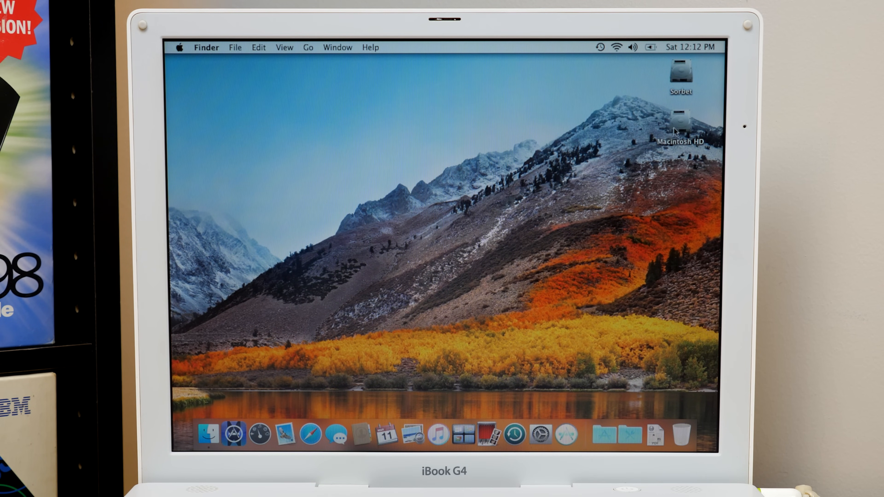
Step: Open the Macintosh HD disk from the desktop
double_click(680, 120)
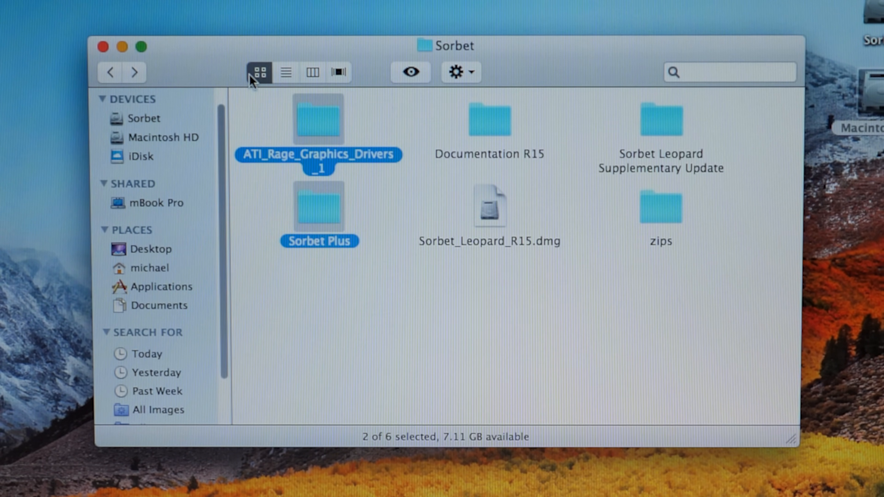
mouse_move(253, 85)
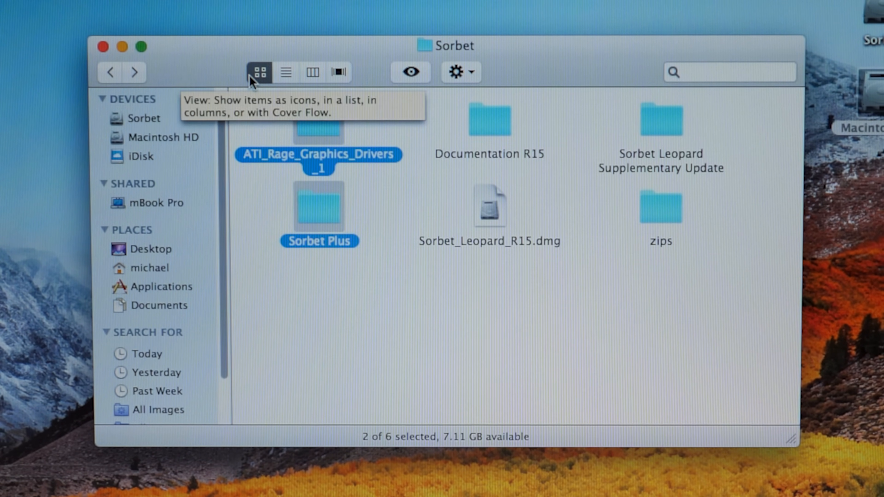
Step: Browse the Sorbet Plus folder and its Mail.zip, then return to the Sorbet folder
click(489, 207)
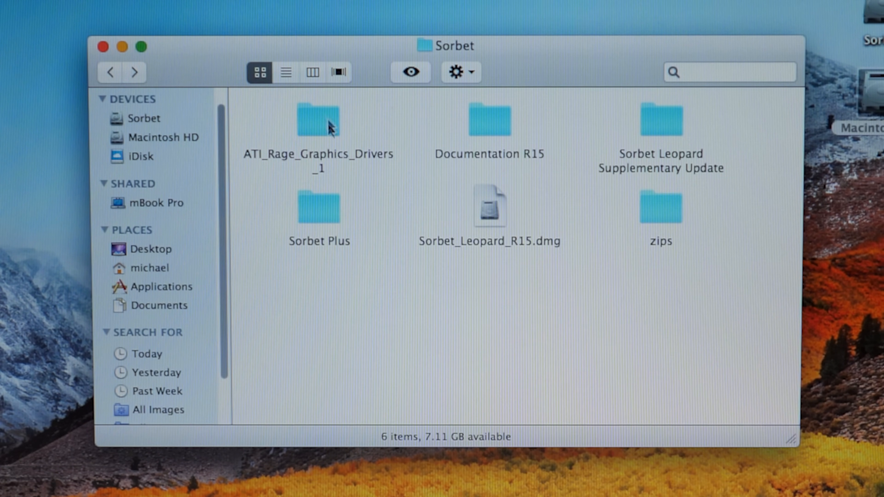
double_click(317, 121)
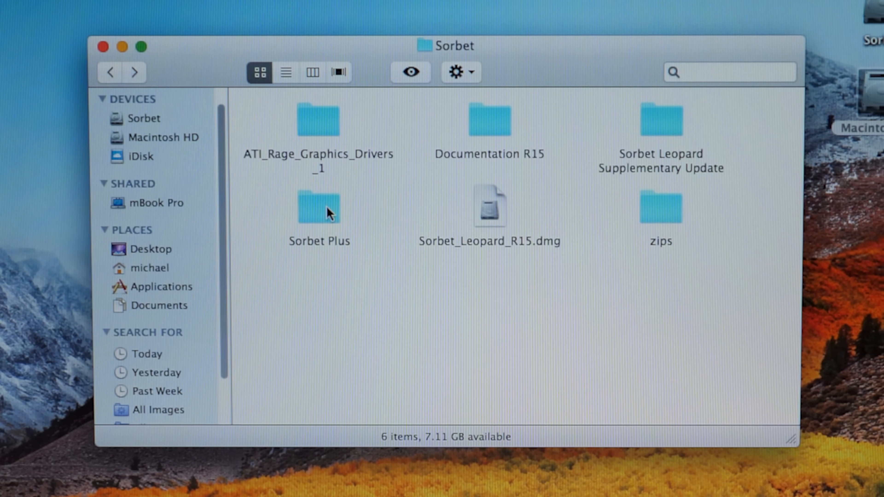
double_click(319, 209)
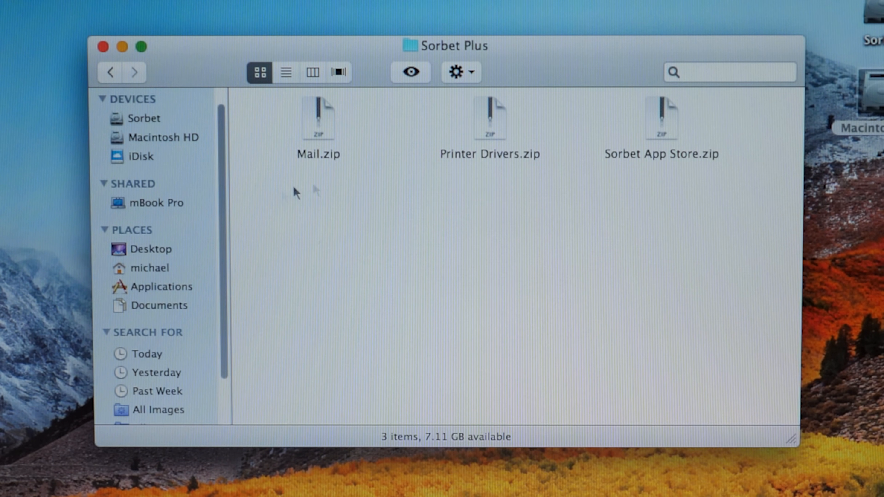
click(317, 117)
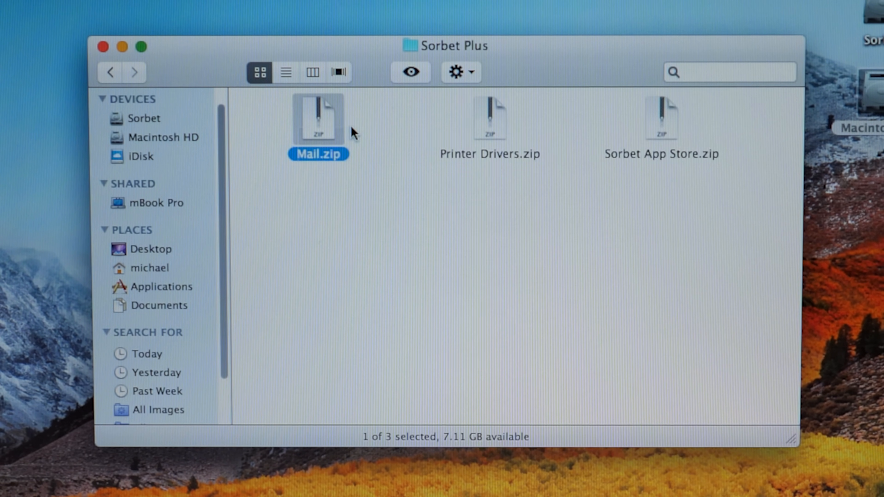
click(662, 117)
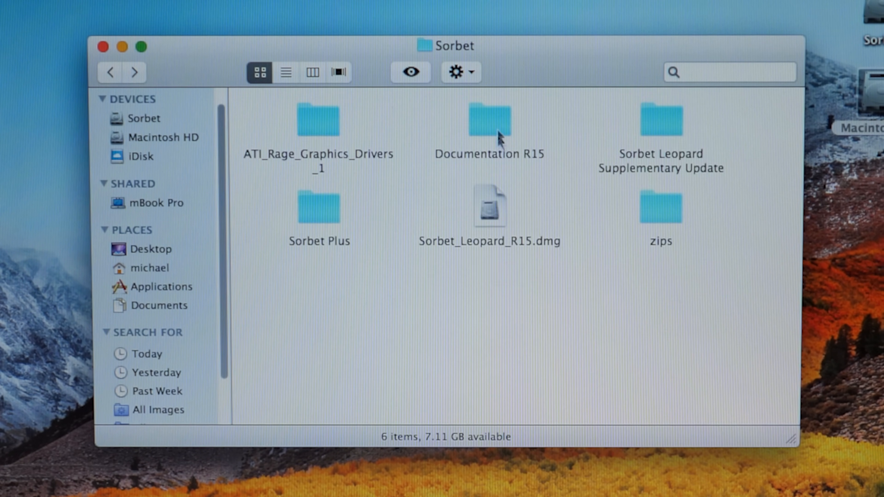
Step: Go into Documentation R15 and its More folder to reach the Supplementary Update
double_click(490, 121)
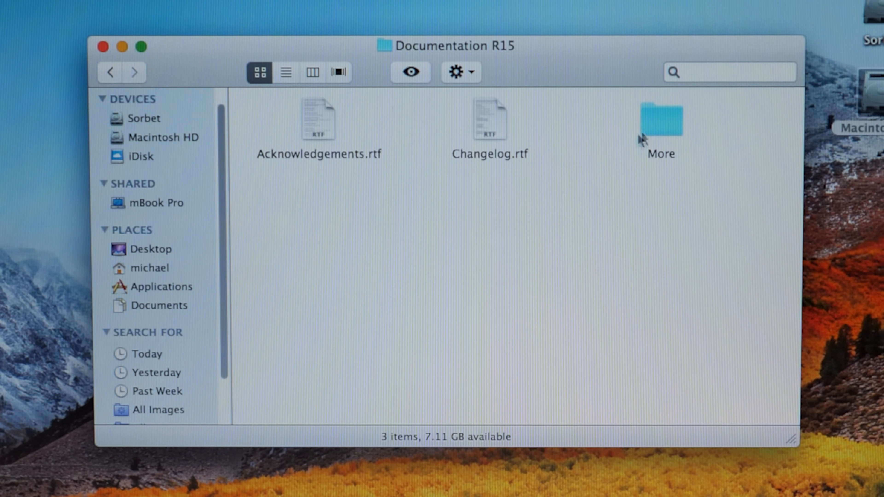
double_click(489, 121)
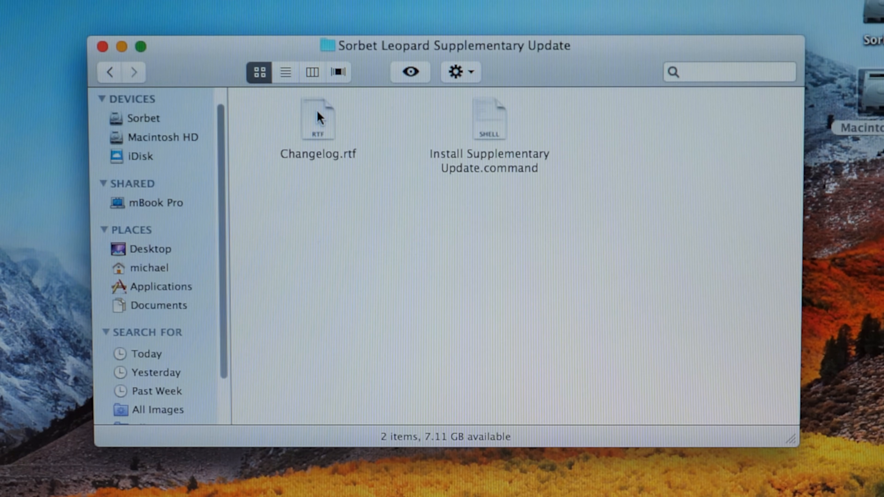
Step: Read the changelog, run Install Supplementary Update.command and answer yes
double_click(318, 118)
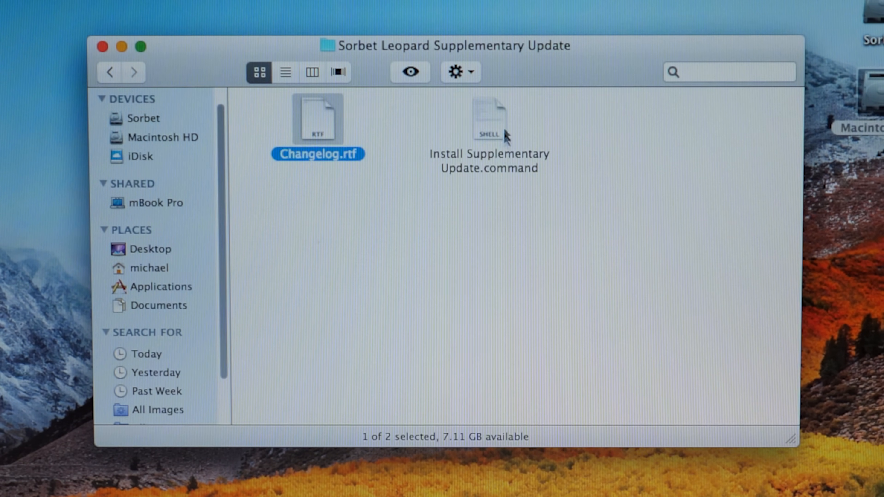
double_click(488, 118)
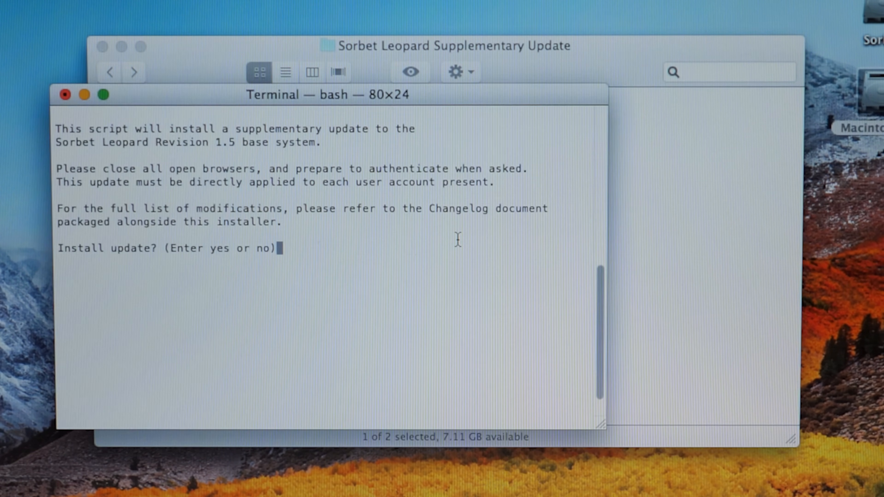
text(yes)
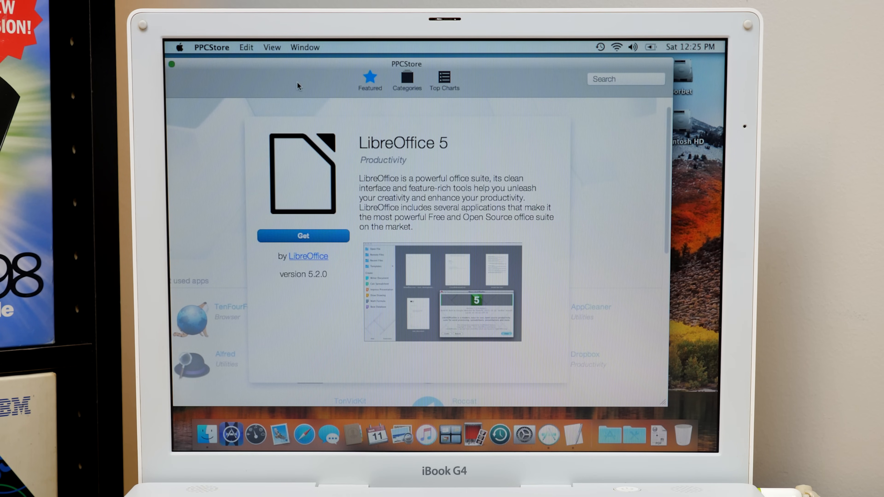
Step: Scroll PPCStore's Featured page past LibreOffice 5 to the favourites section
scroll(down, 3)
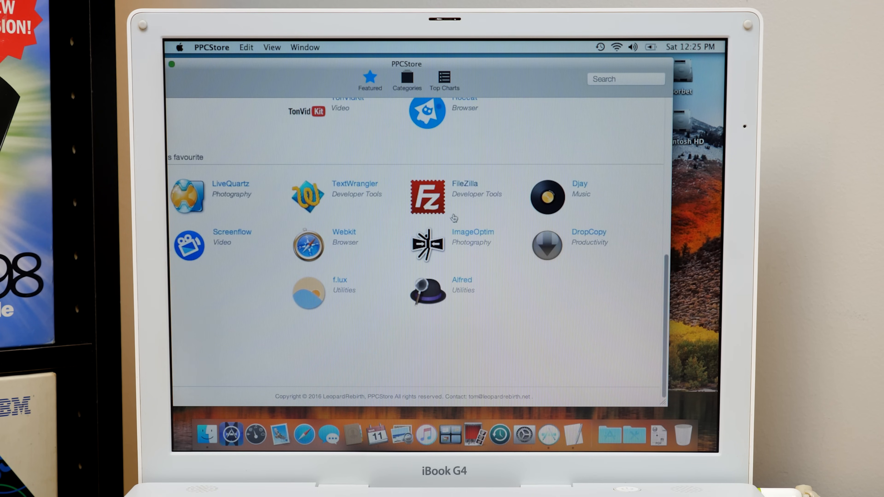
click(426, 197)
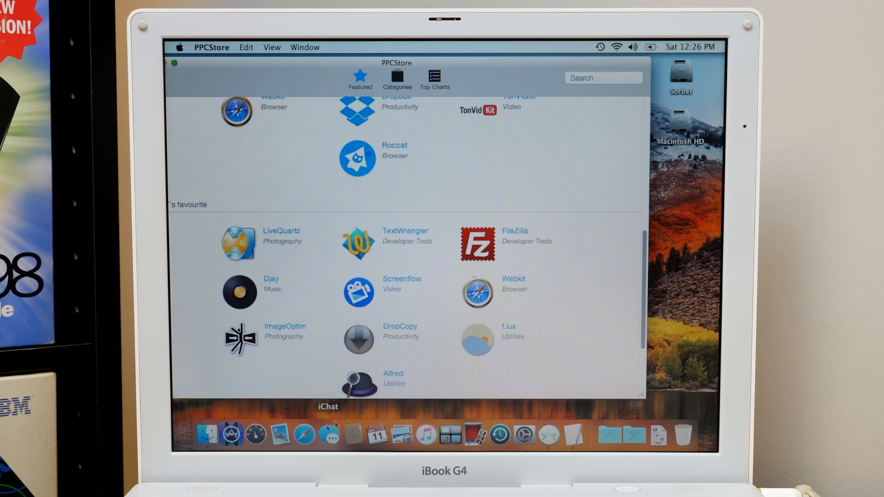
mouse_move(231, 435)
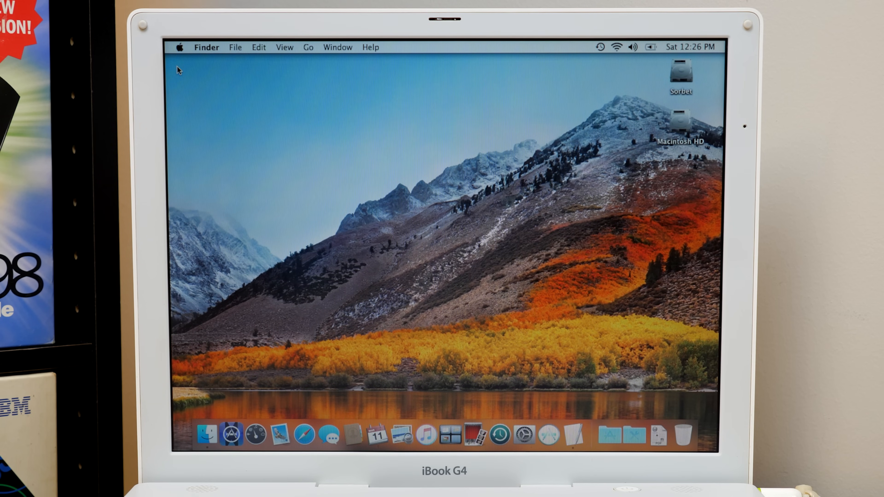
mouse_move(587, 304)
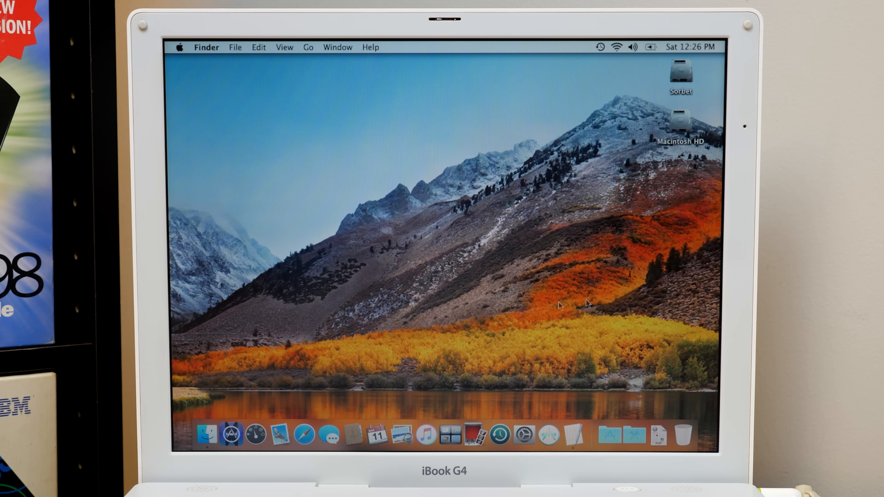
mouse_move(311, 150)
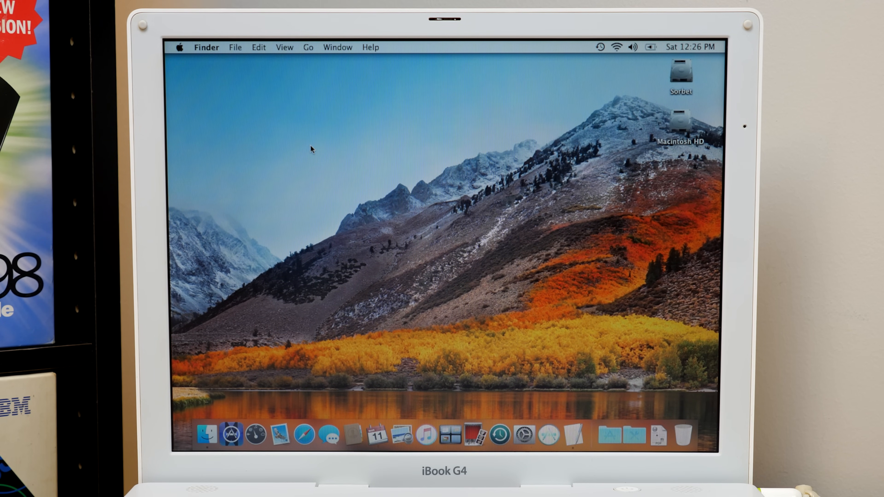
mouse_move(675, 395)
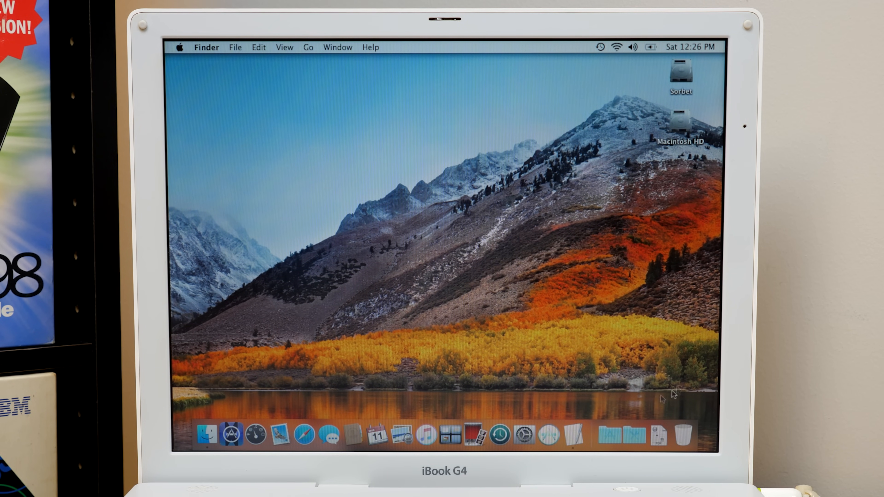
mouse_move(551, 440)
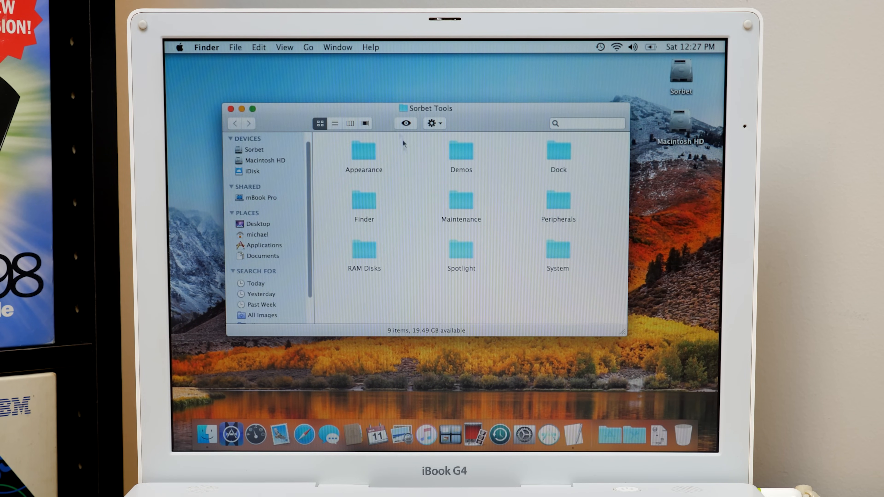
Step: Run Install iOS Desktop Pictures from Appearance > iOS in Sorbet Tools
double_click(364, 151)
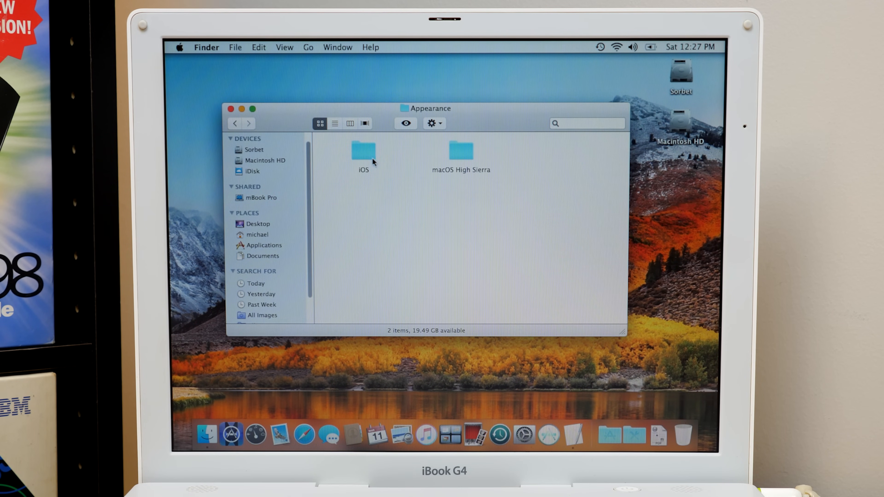
double_click(362, 154)
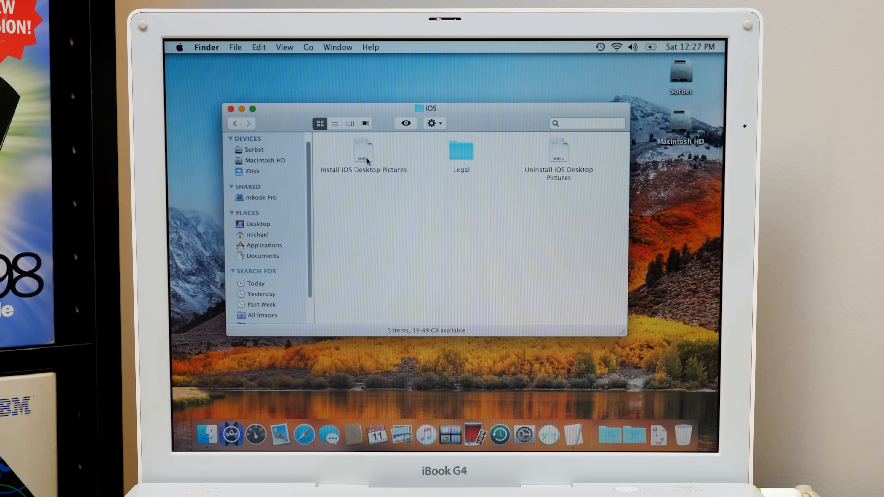
click(362, 151)
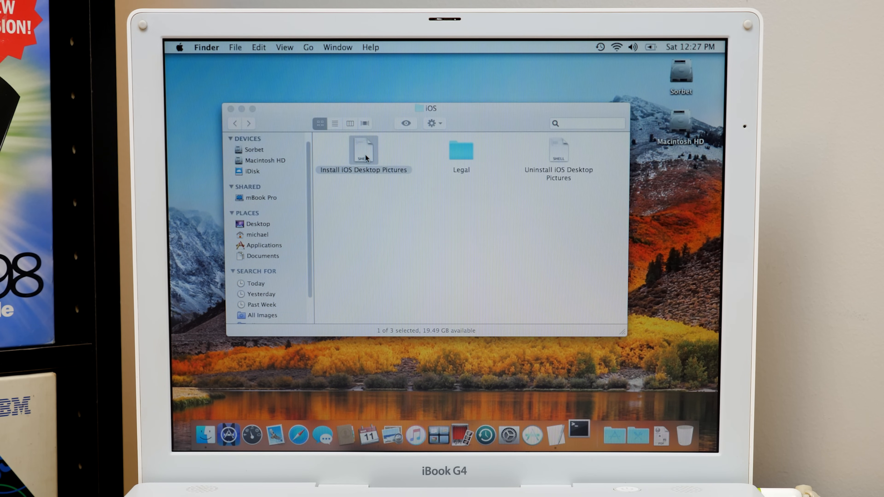
double_click(363, 151)
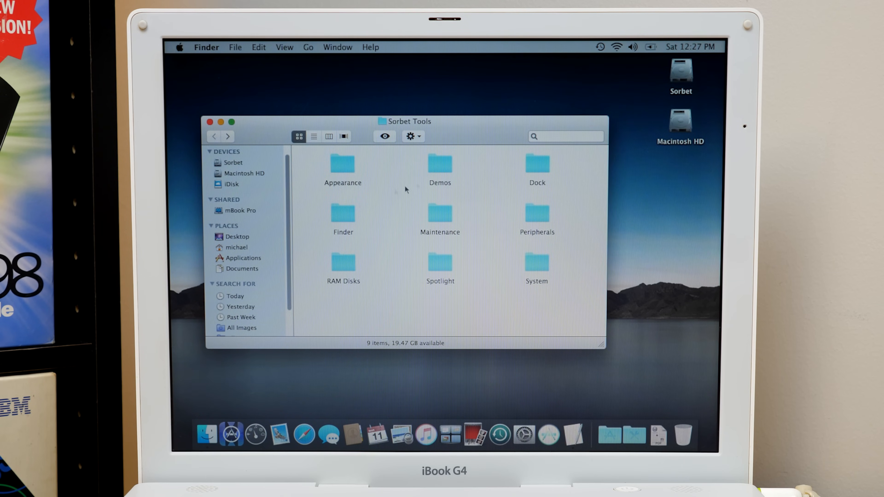
Step: Open the Demos folder and launch the Atlantis OpenGL demo
double_click(440, 163)
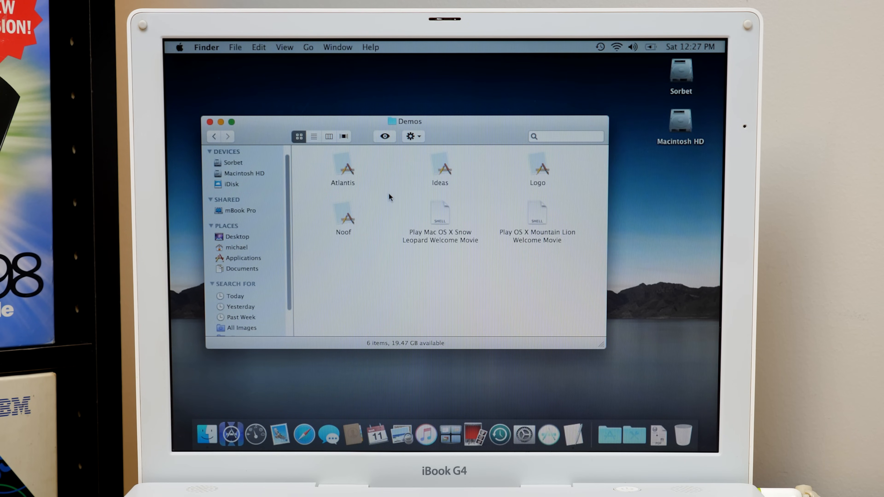
click(345, 169)
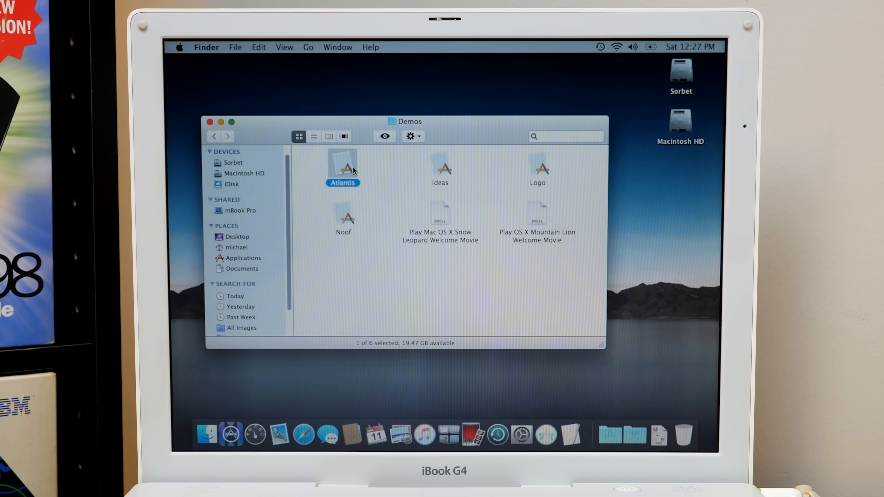
double_click(344, 164)
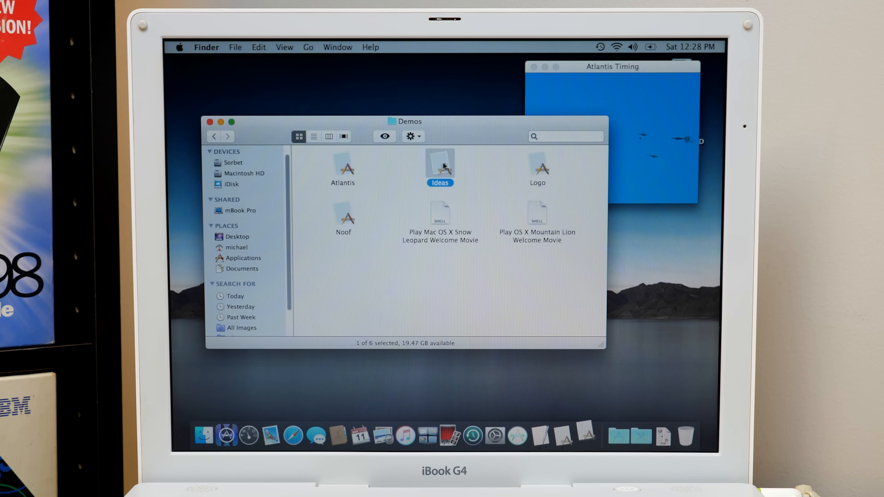
Step: Run the Ideas demo alongside Atlantis and arrange its window
double_click(440, 166)
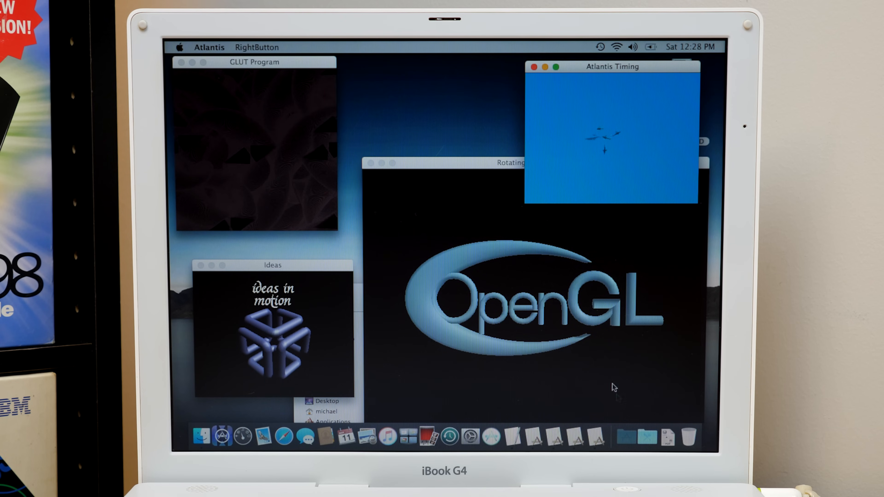
click(646, 438)
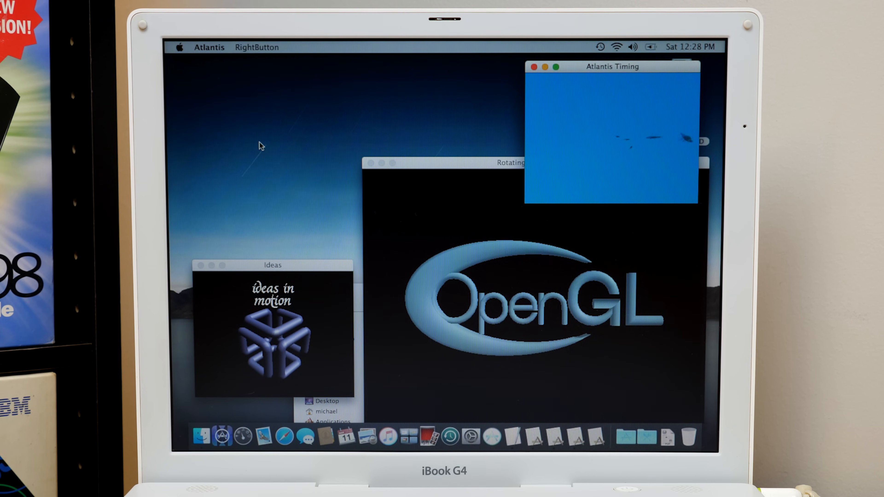
drag(613, 65, 461, 85)
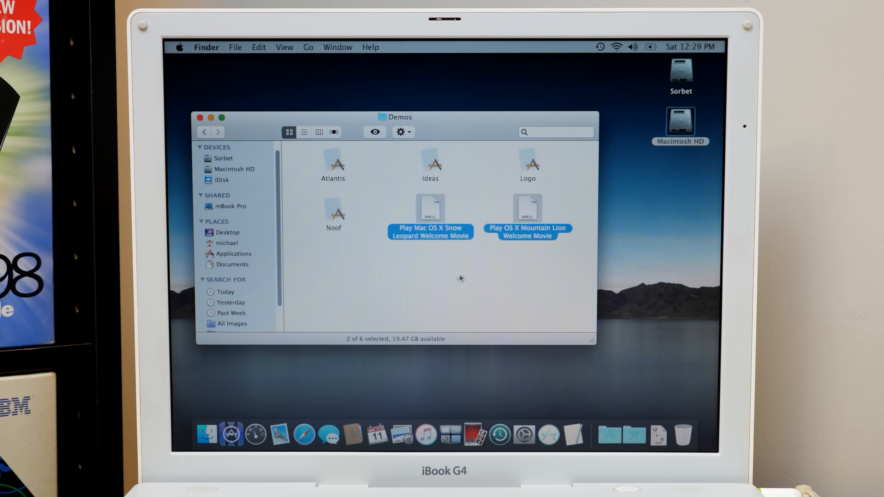
Step: Select the Snow Leopard and Mountain Lion welcome movie scripts, then open Dock > Appearance
click(430, 208)
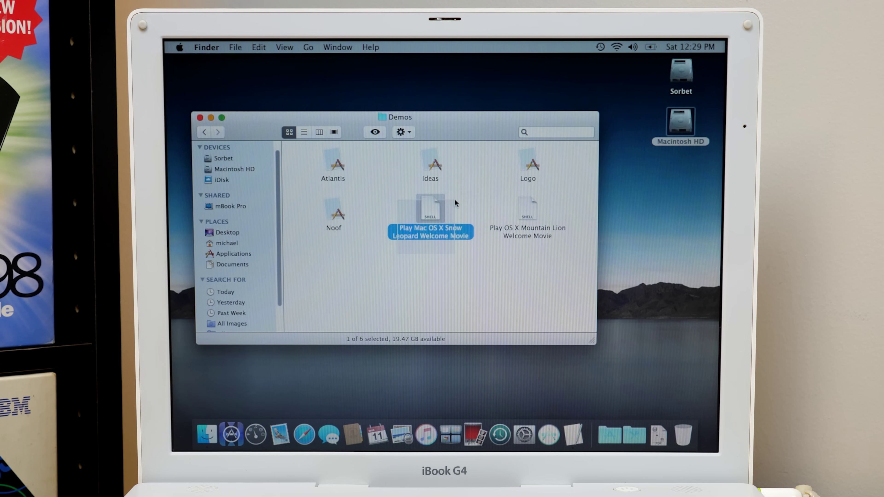
mouse_move(511, 246)
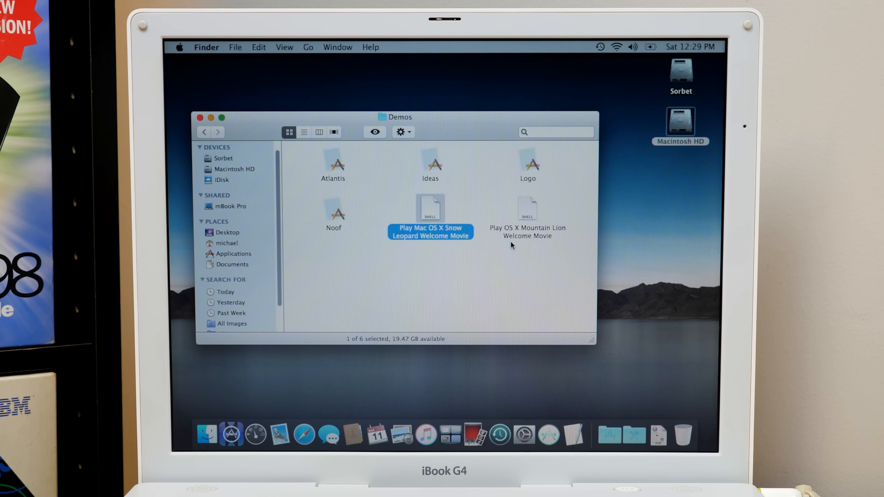
click(527, 208)
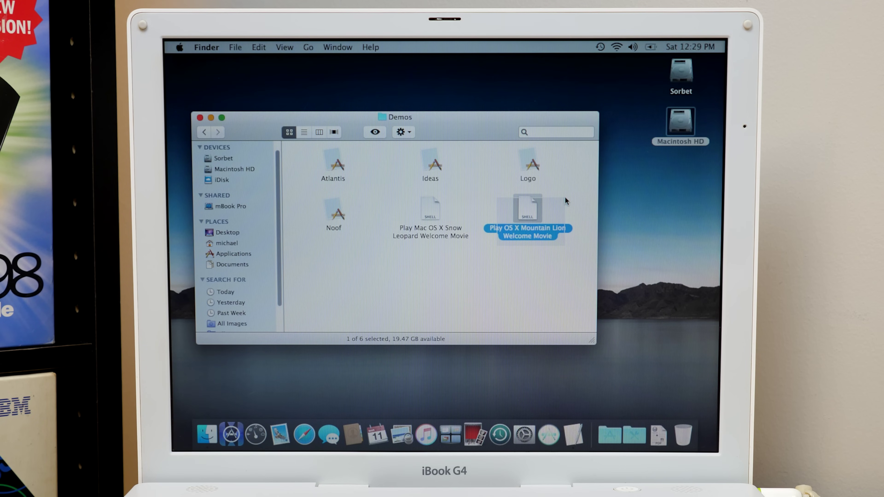
click(540, 257)
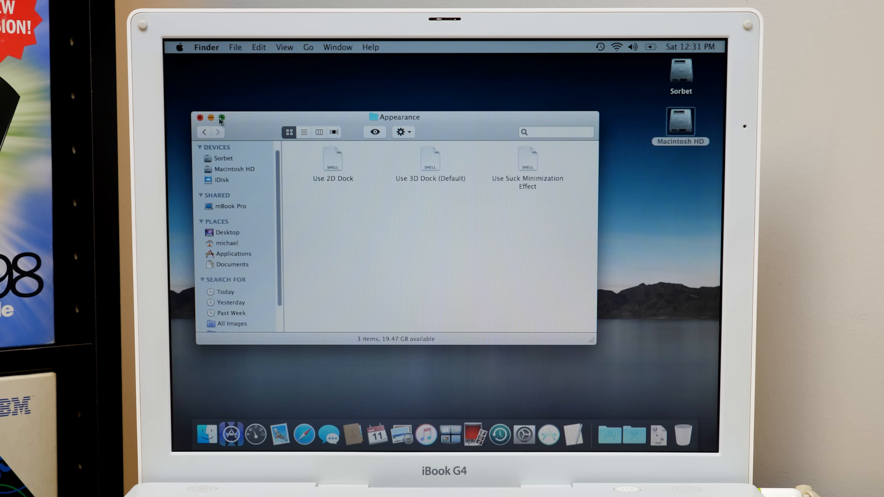
Step: Review the Dock preferences pane, then dismiss it to return to the Dock folder
click(221, 118)
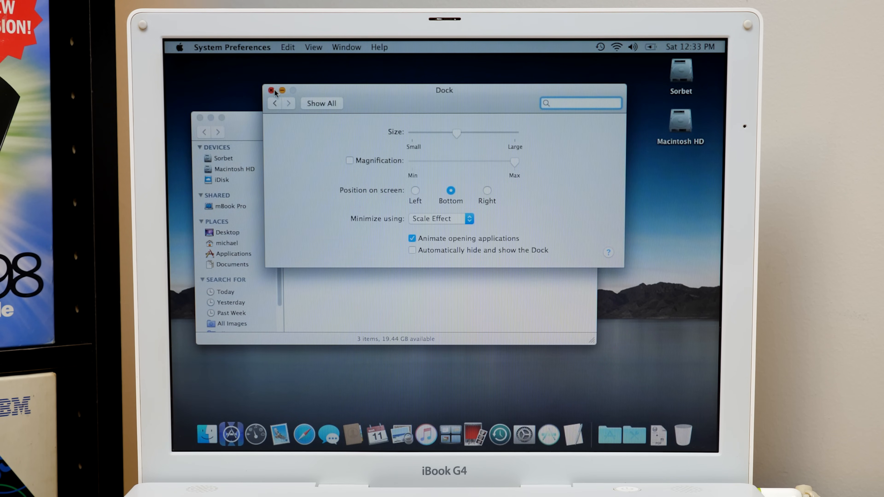
click(271, 90)
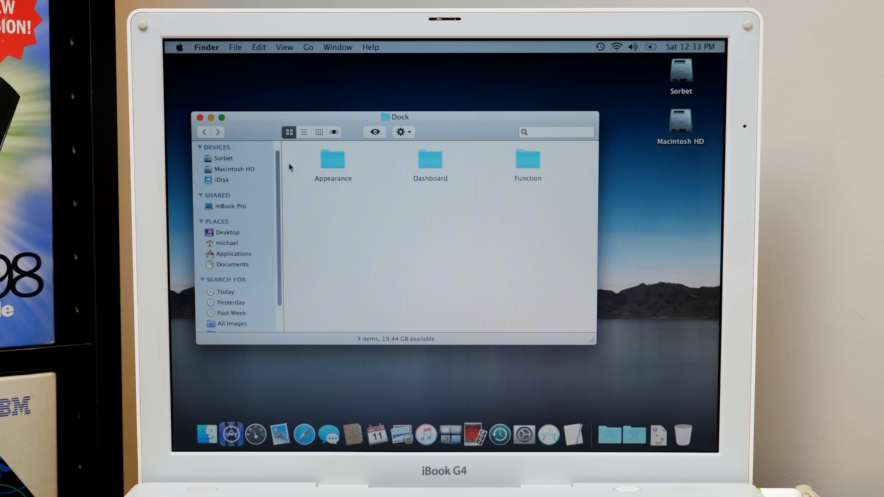
Step: Browse the Dashboard and Function script folders, landing in the Finder tweaks folder
click(430, 160)
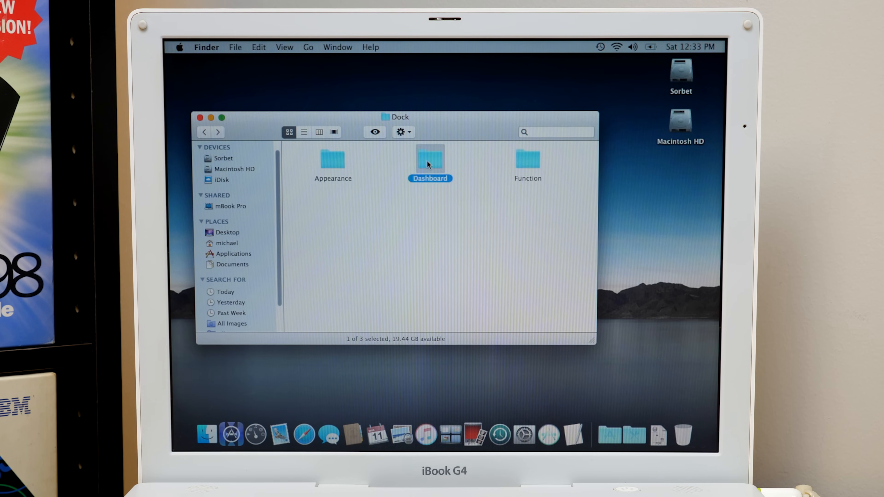
double_click(430, 159)
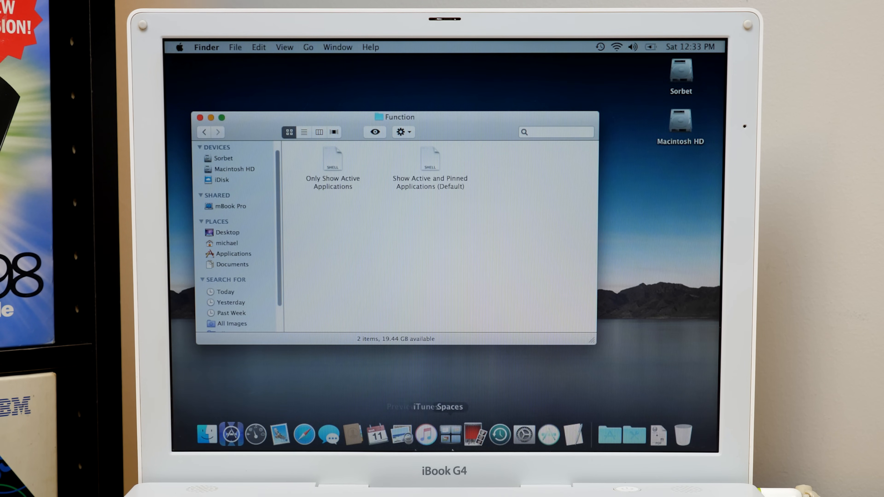
click(332, 158)
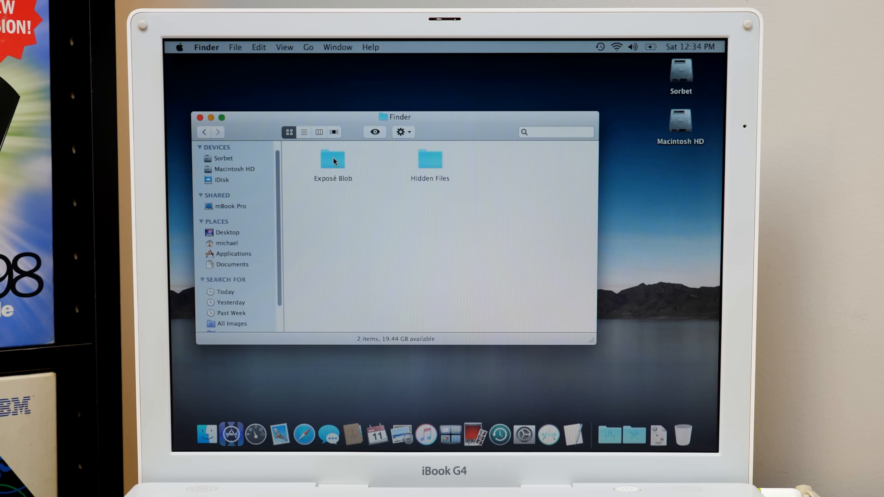
Step: View the Exposé Blob scripts, then navigate back up to the Sorbet Tools folder
double_click(332, 159)
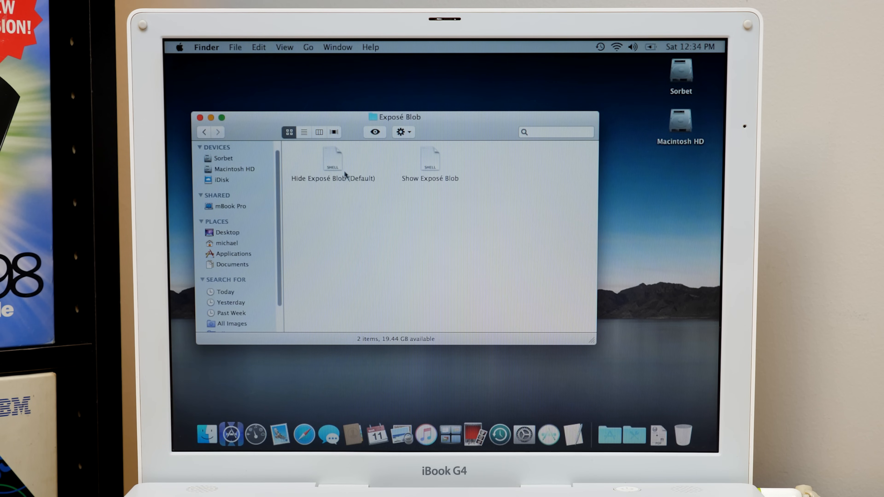
click(430, 158)
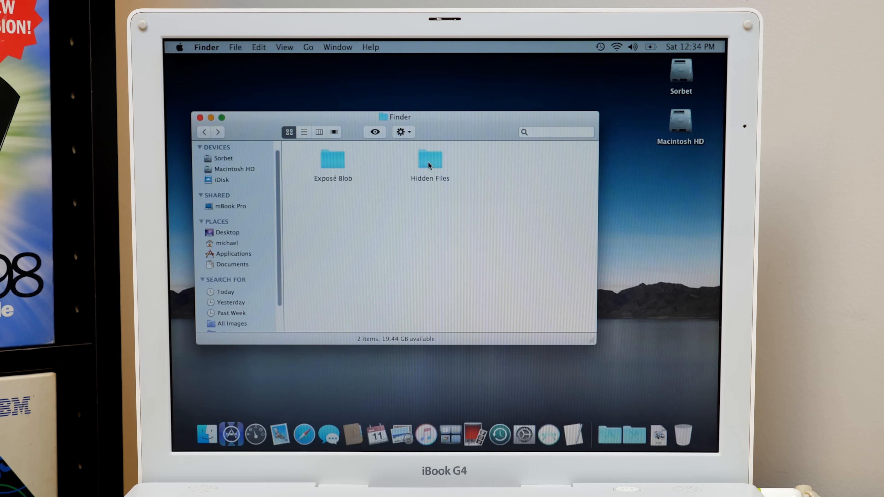
double_click(430, 159)
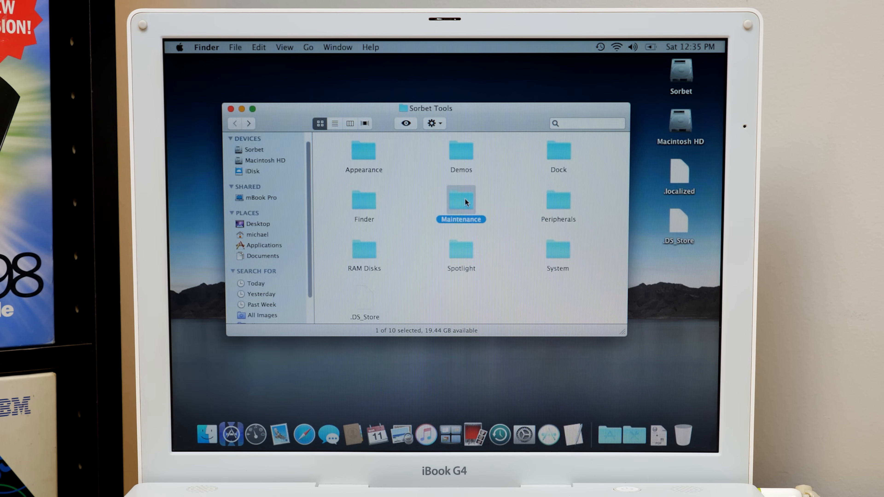
Step: Look through Maintenance and Peripherals > Magic Mouse, then enter the RAM Disks folder
double_click(461, 200)
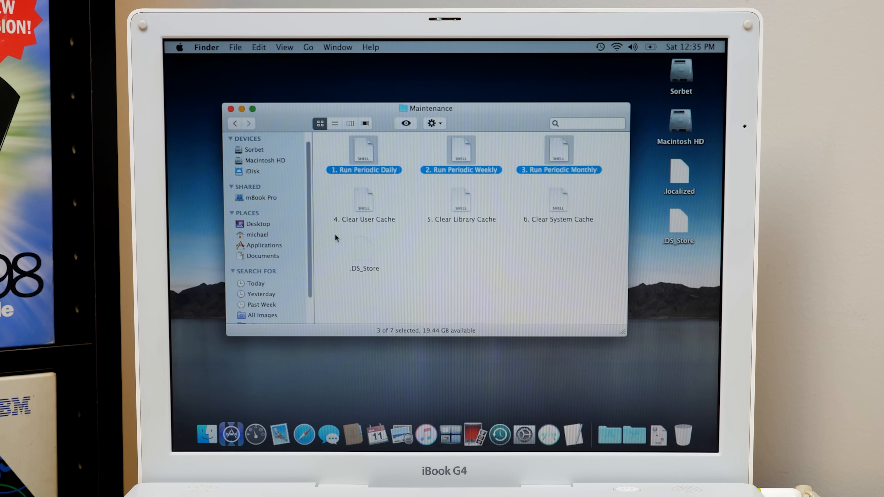
click(363, 249)
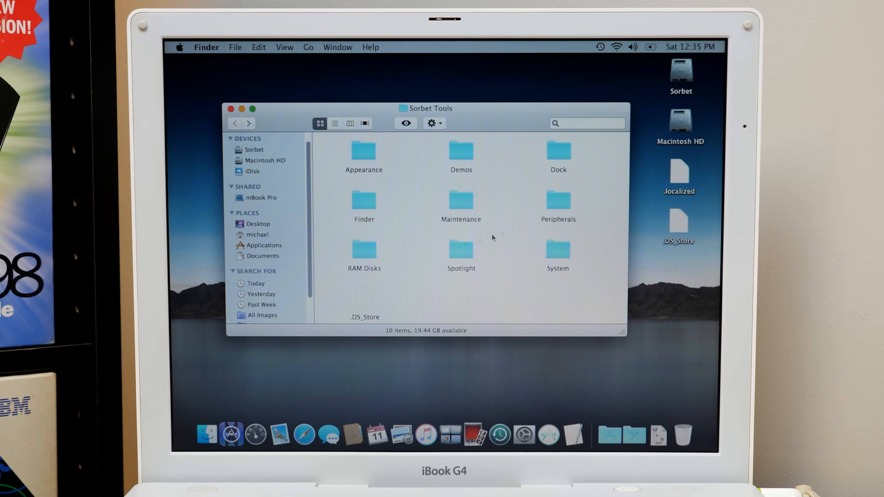
double_click(558, 199)
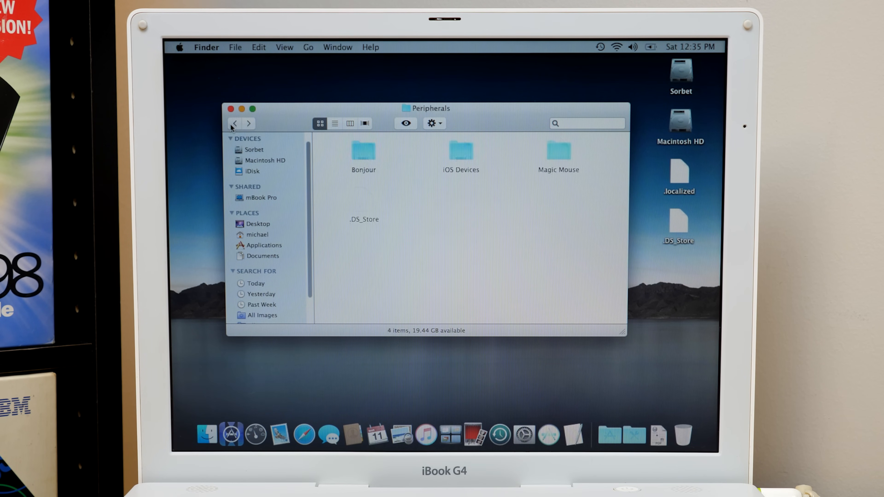
double_click(461, 150)
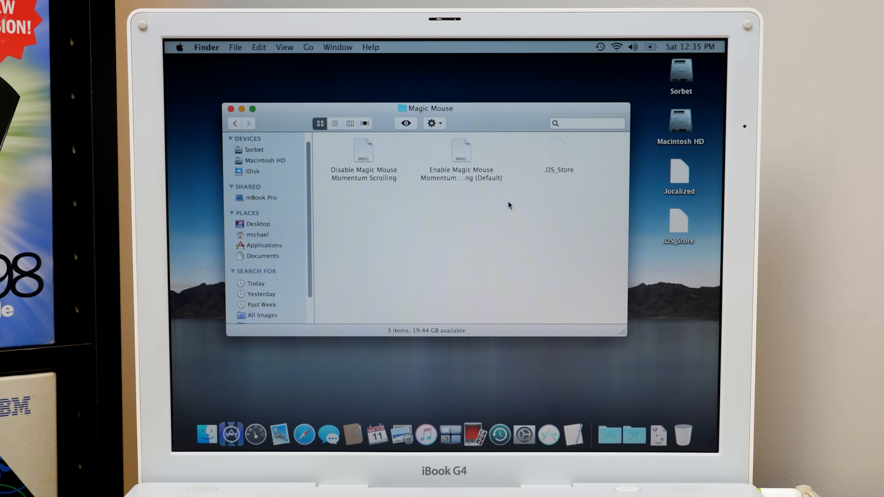
click(234, 124)
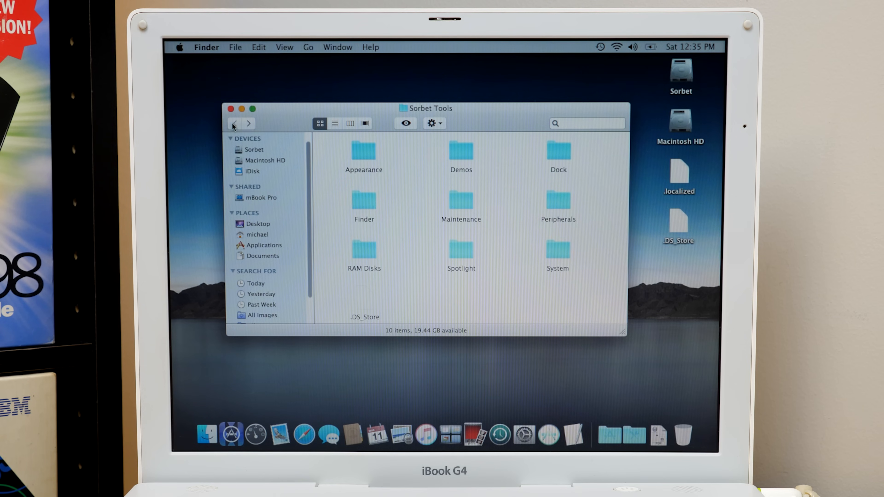
double_click(363, 252)
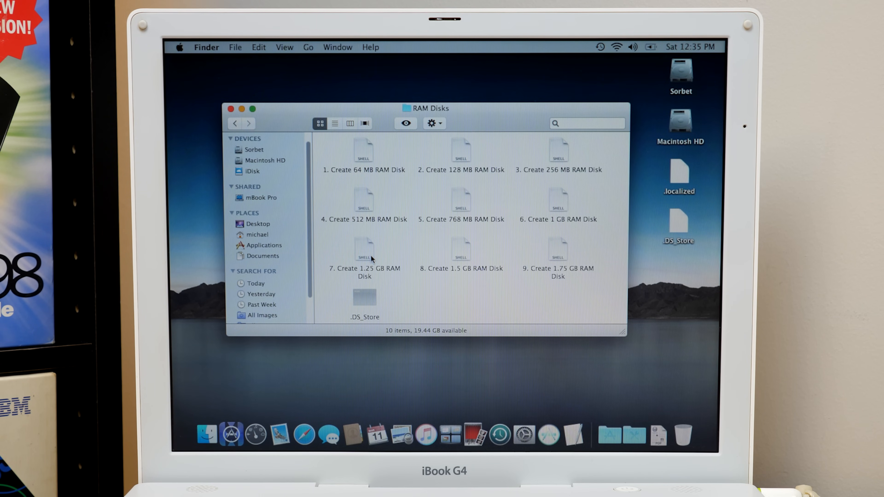
mouse_move(360, 171)
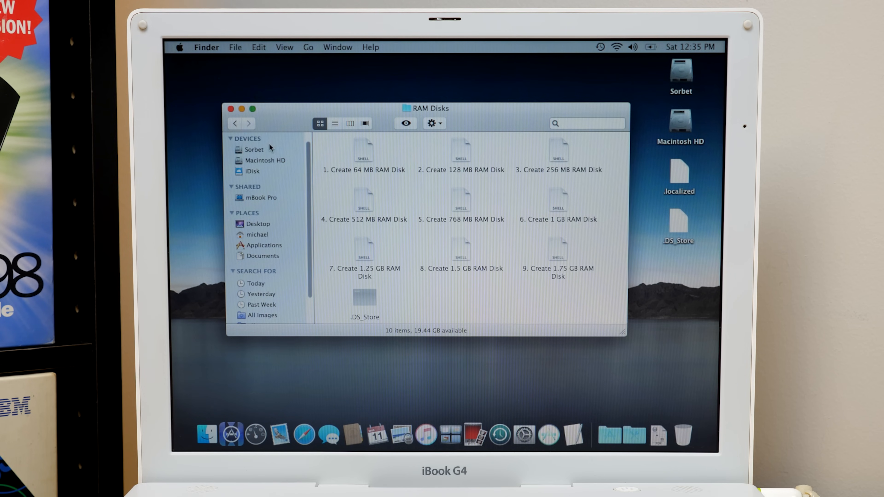
Step: Leave RAM Disks for Sorbet Tools on the way to the Spotlight folder
click(364, 150)
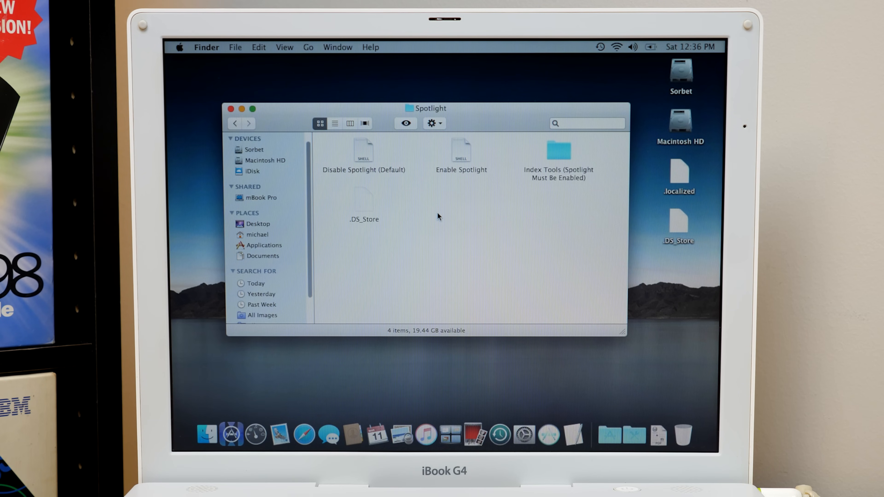
mouse_move(441, 214)
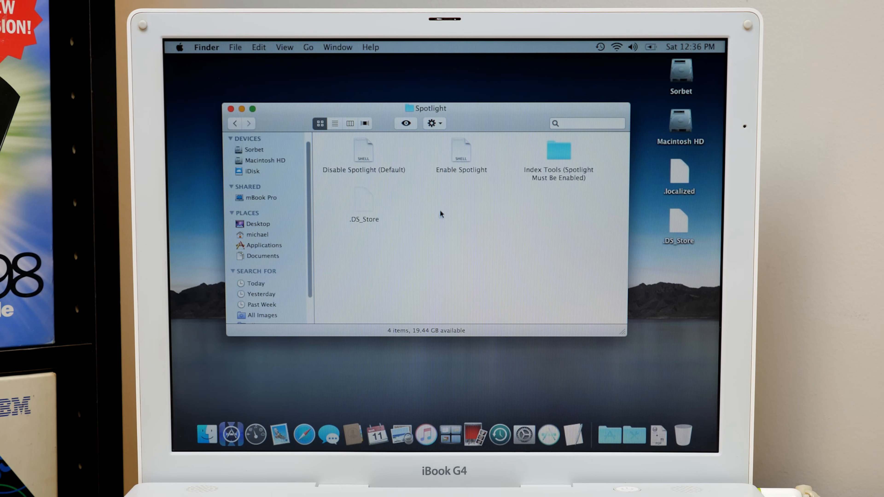
Step: Run Enable Spotlight, view the Index Tools scripts, and go back to Sorbet Tools
click(461, 150)
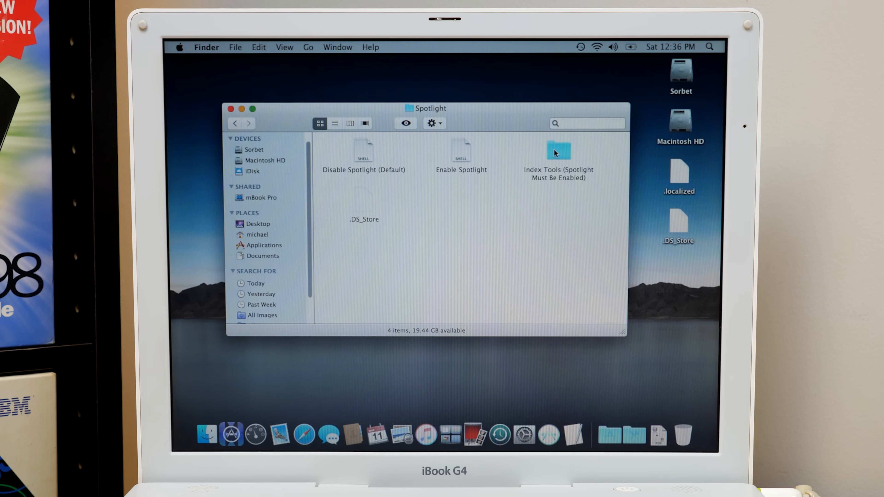
double_click(558, 152)
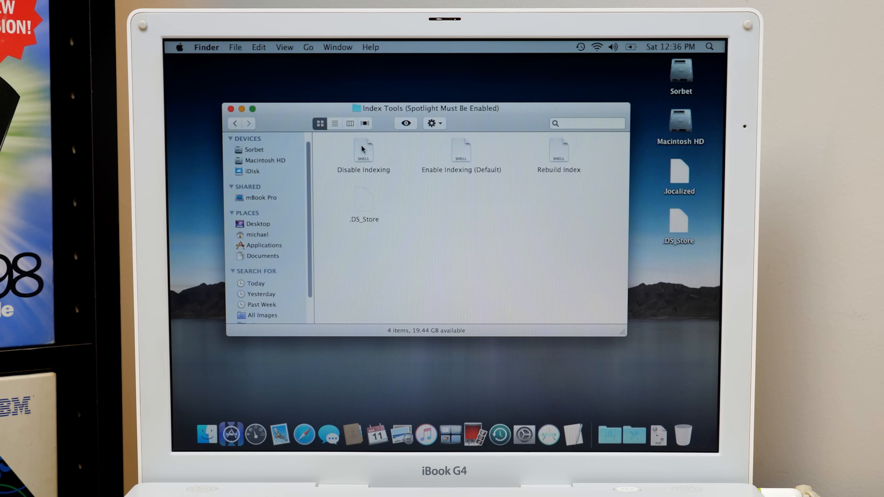
click(364, 150)
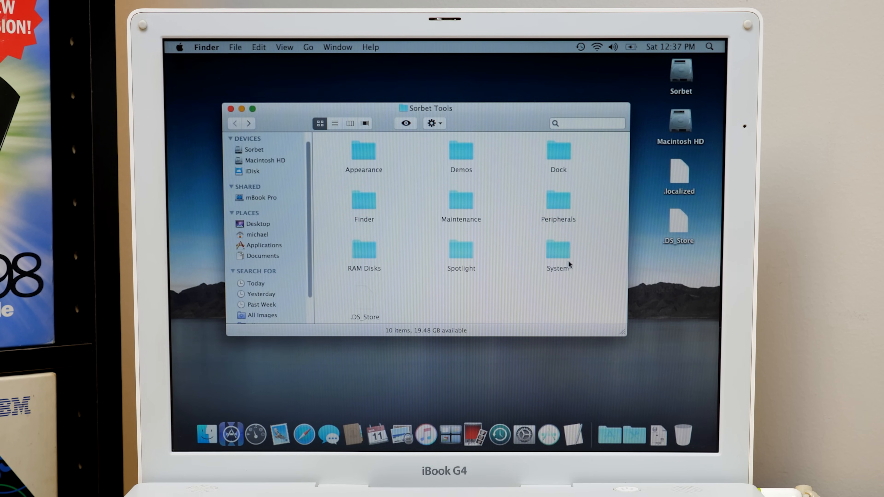
Step: In System > Quartz Compositor, launch Toggle Window Shadows via Open With > Terminal
double_click(558, 250)
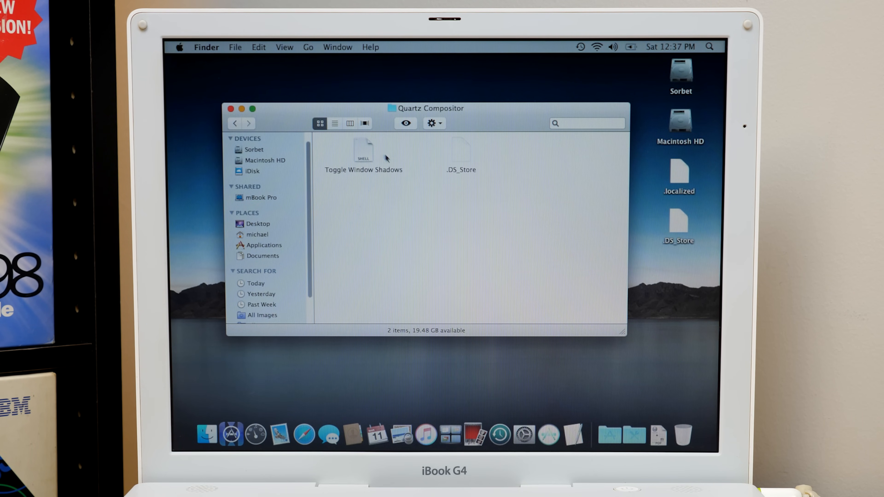
drag(426, 108, 475, 91)
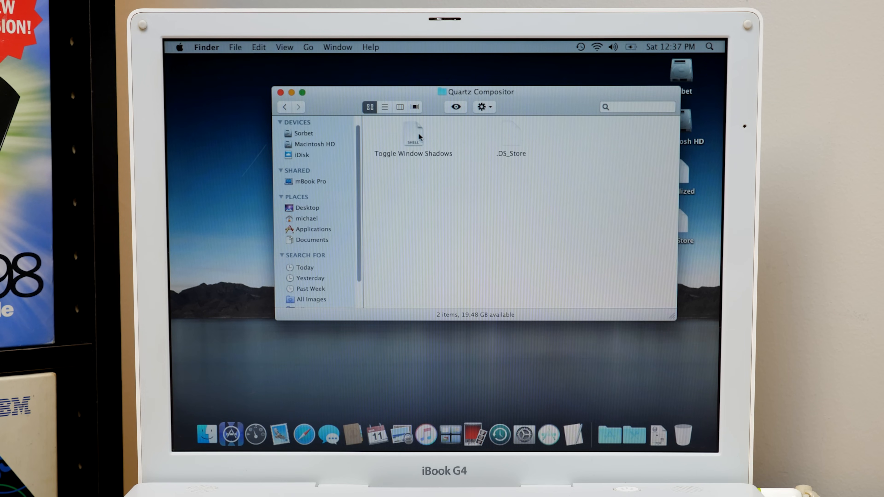
right_click(417, 135)
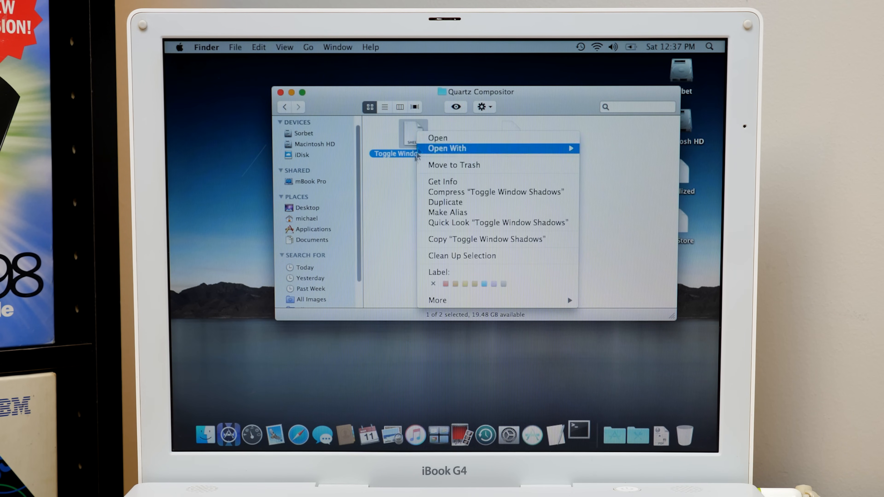
click(504, 256)
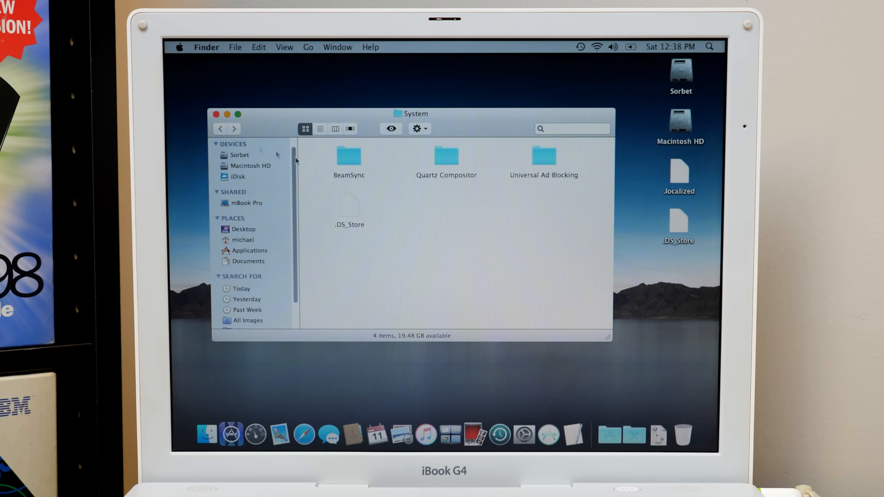
Step: Enter the Universal Ad Blocking folder in the System tweaks
click(543, 157)
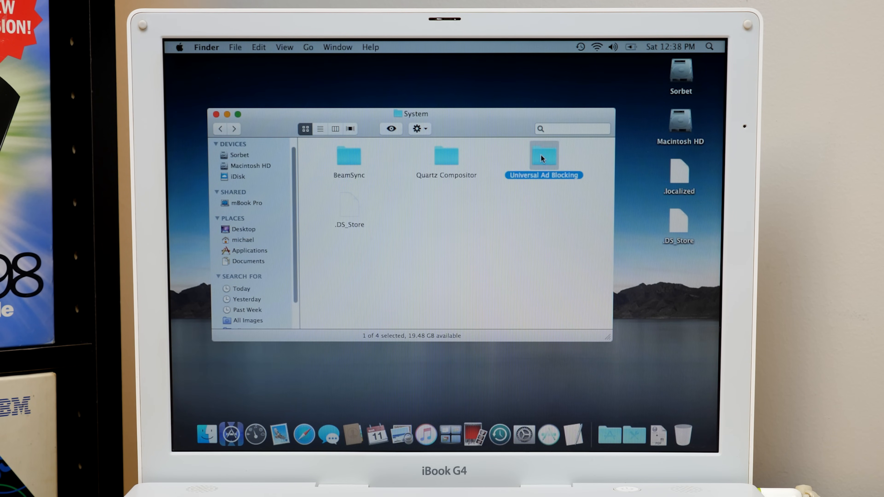
double_click(544, 156)
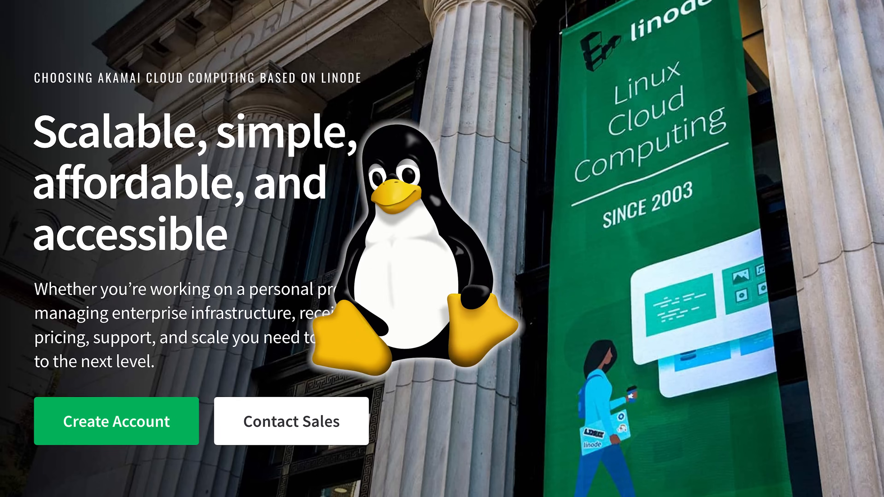
Step: Scroll the Linode site past the network map and Dedicated CPU pricing to the $100 credit signup
scroll(down, 3)
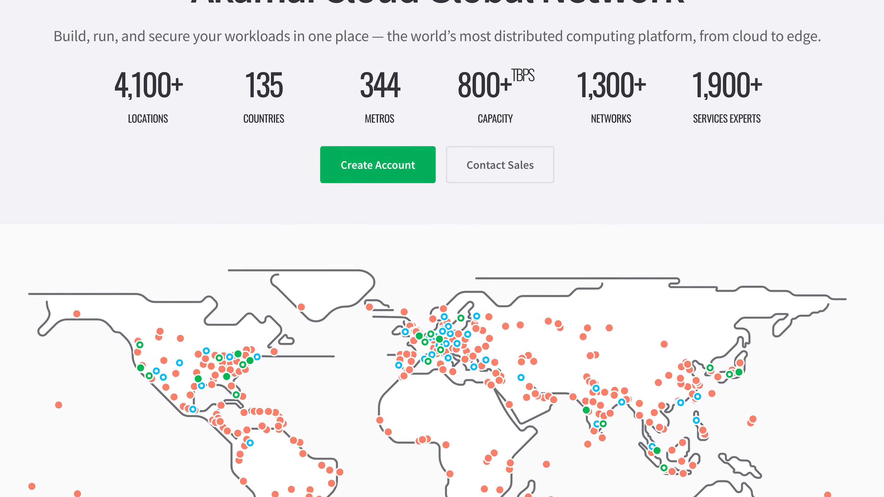
scroll(down, 3)
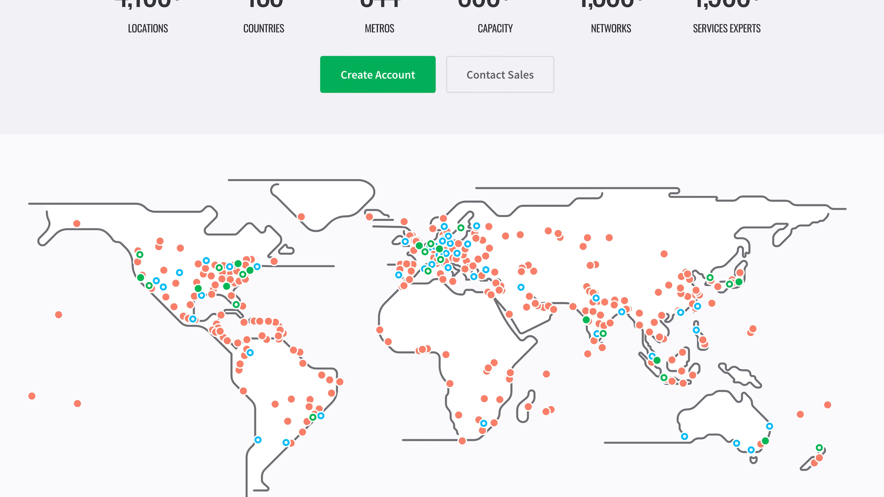
scroll(down, 3)
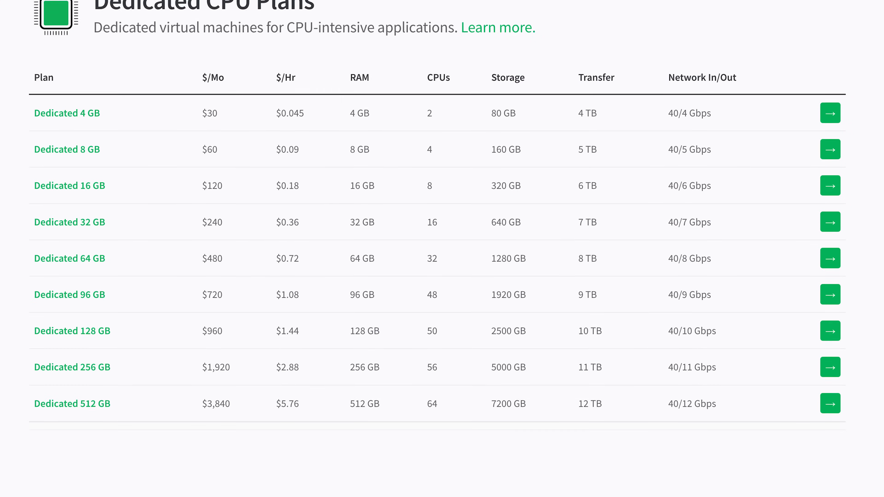
scroll(down, 3)
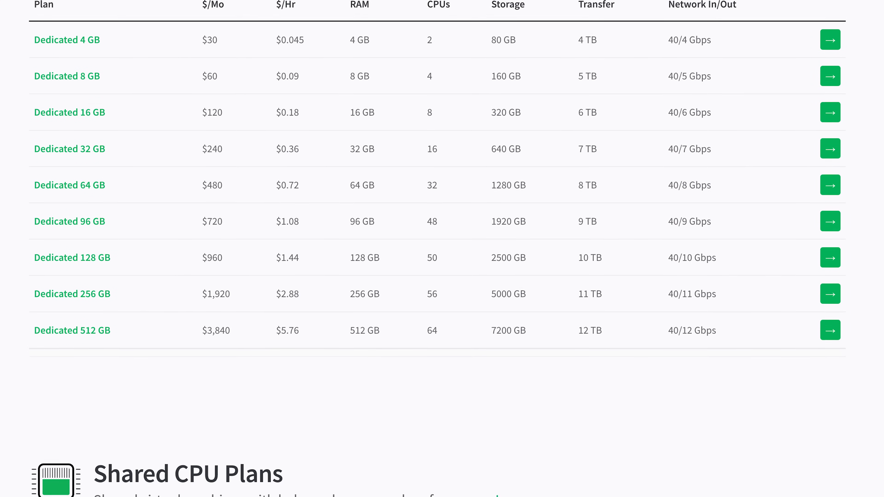
scroll(down, 3)
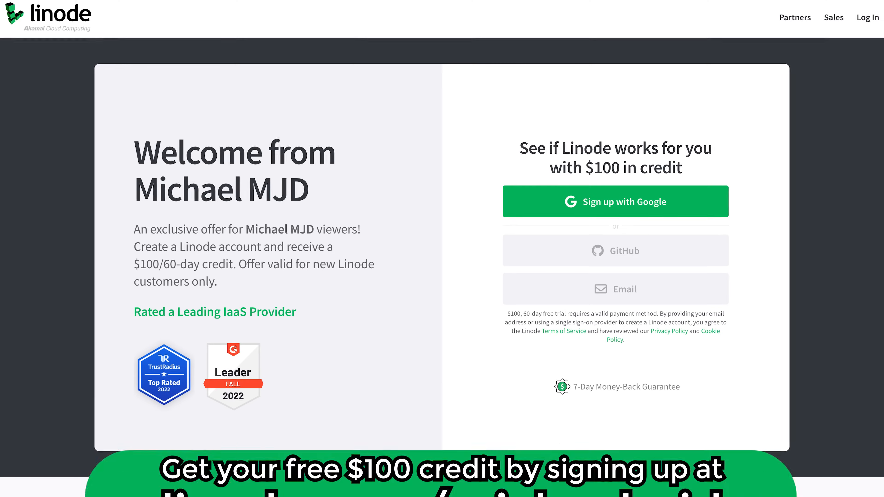
scroll(down, 3)
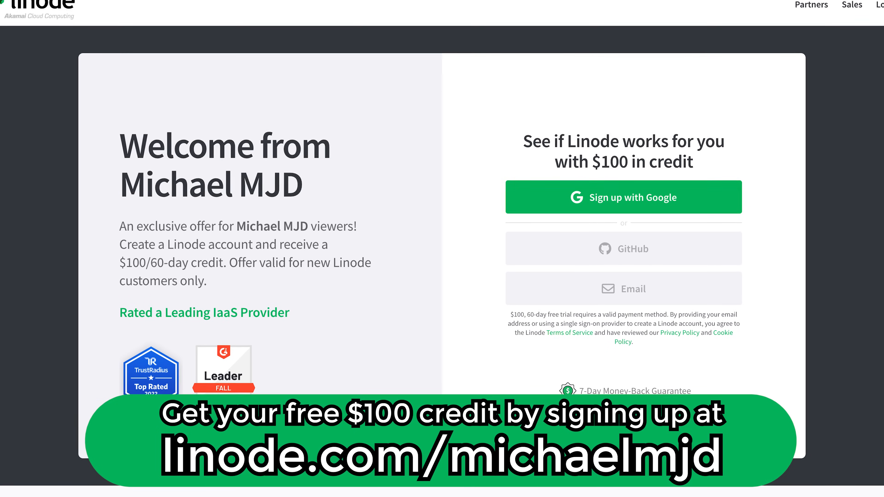